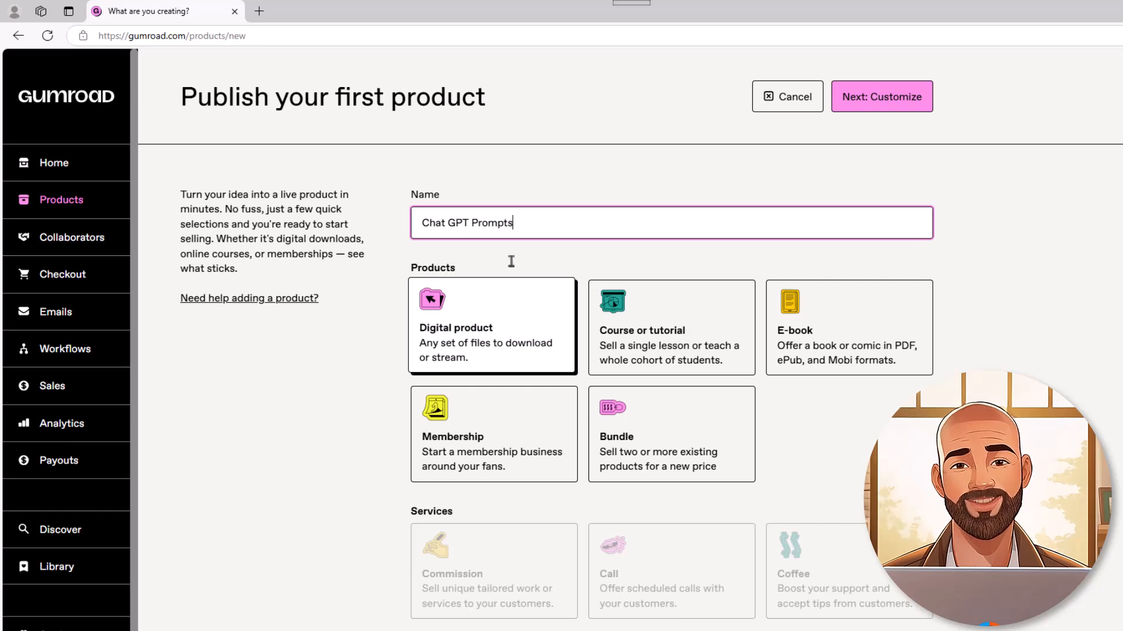
Step: Start selling from gumroad.com and reach the seller dashboard Home page
{"action": "left_click", "coordinate": [882, 96]}
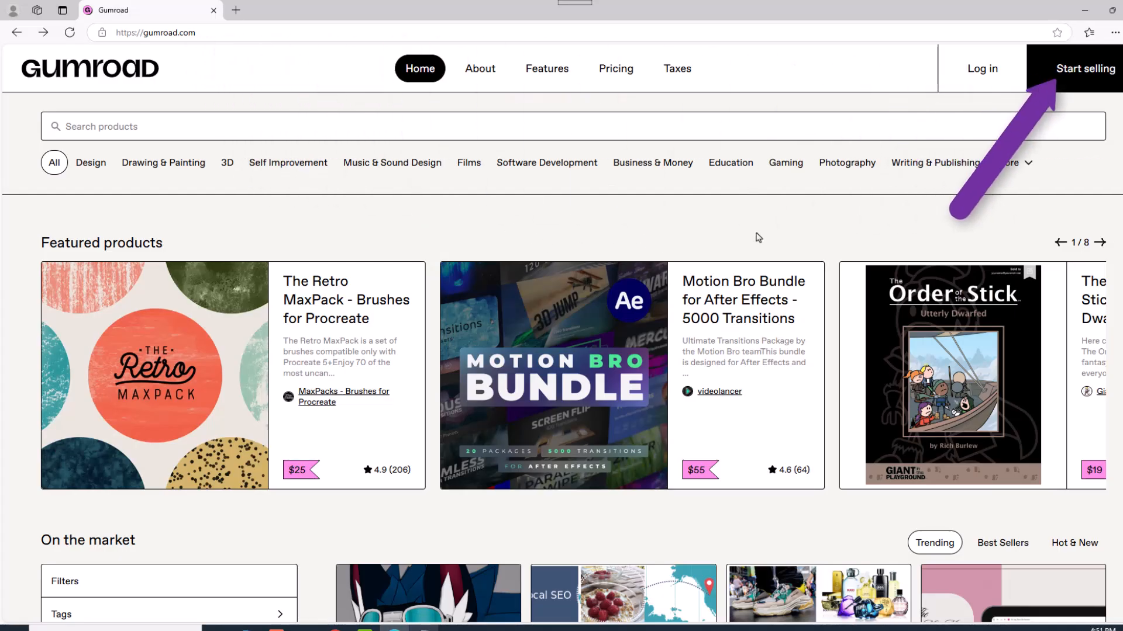
{"action": "left_click", "coordinate": [1083, 68]}
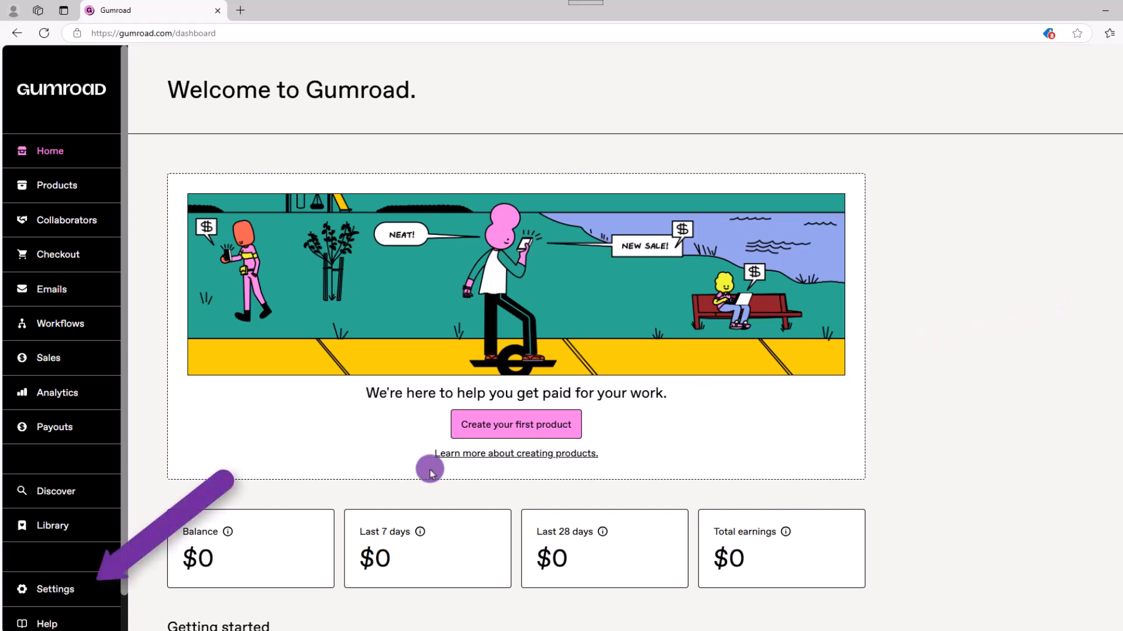
Step: Review the general settings: notifications, support email and refund policy
{"action": "left_click", "coordinate": [53, 587]}
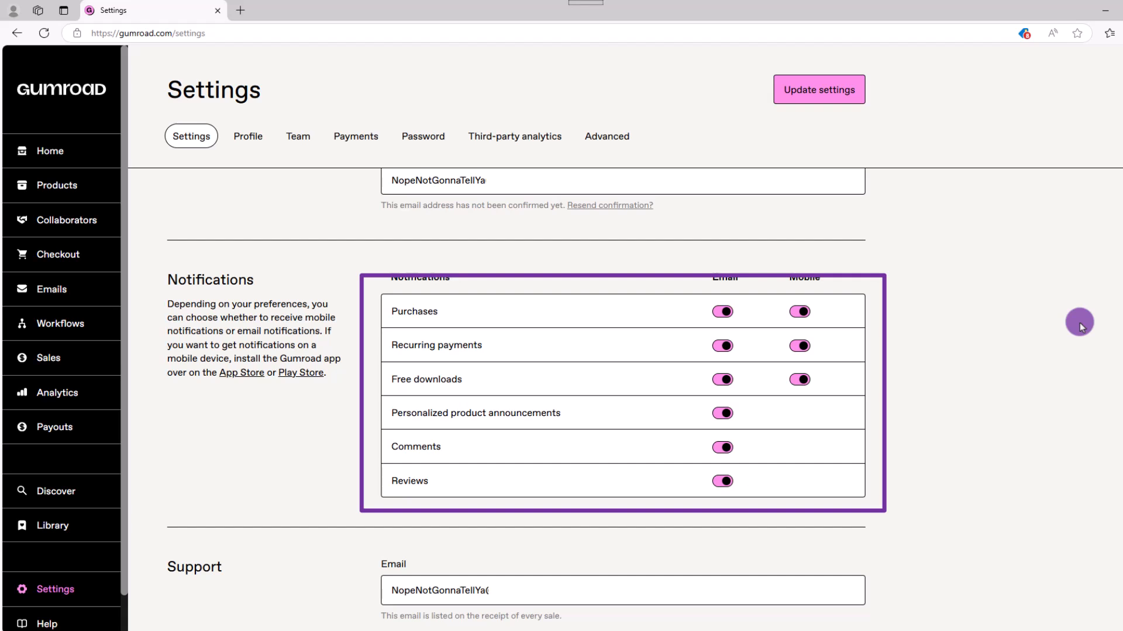
{"action": "scroll", "scroll_direction": "down", "scroll_amount": 3}
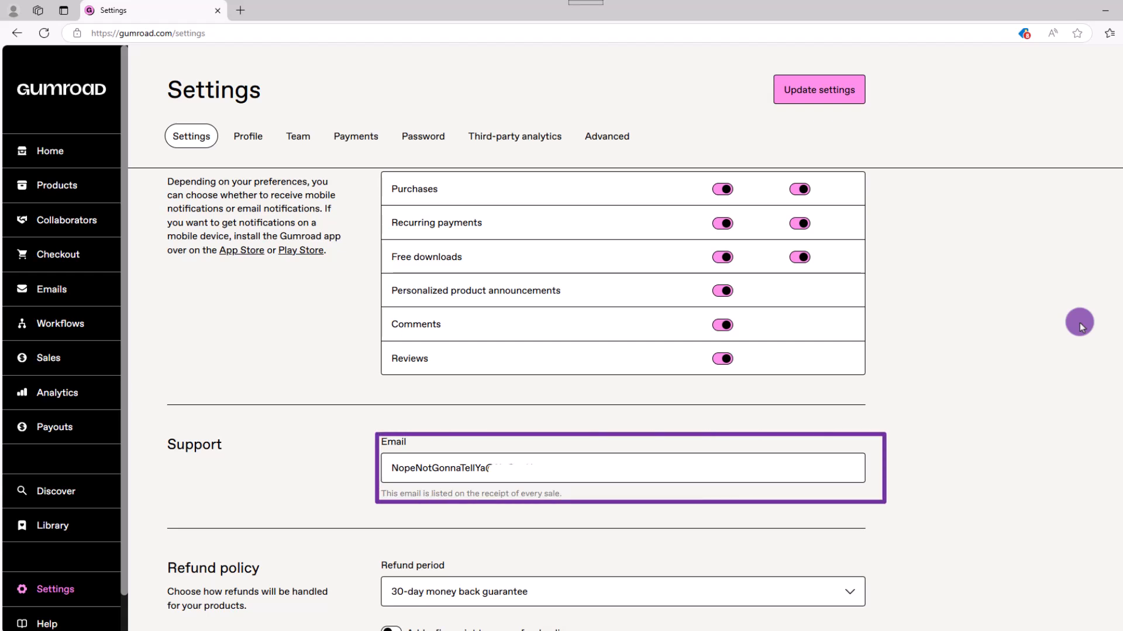
{"action": "left_click", "coordinate": [616, 470]}
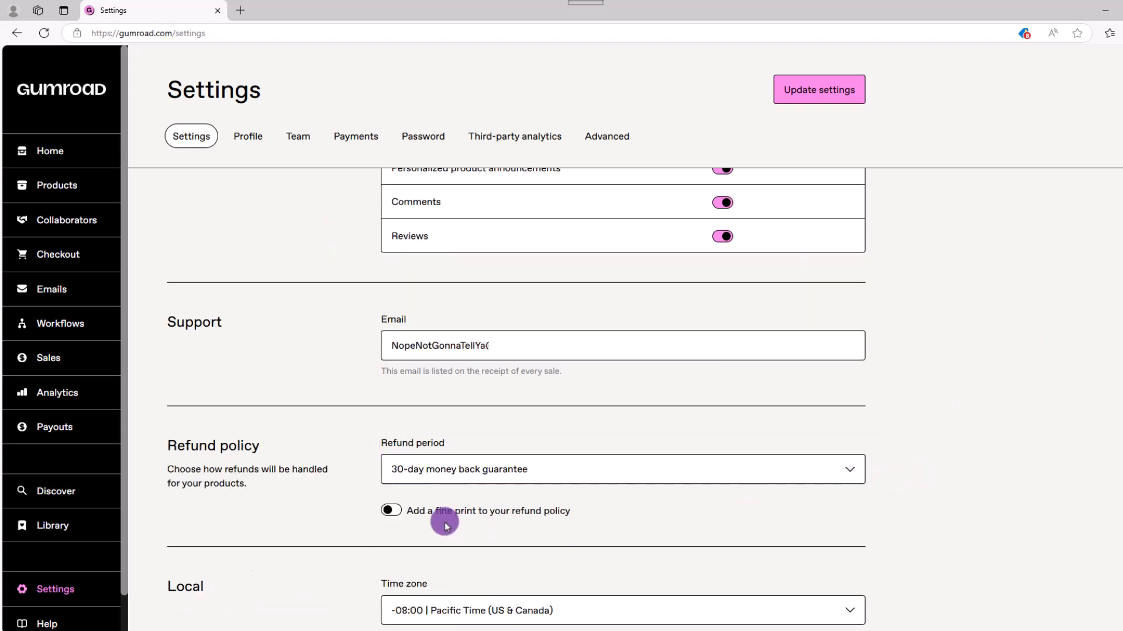
{"action": "scroll", "scroll_direction": "down", "scroll_amount": 3}
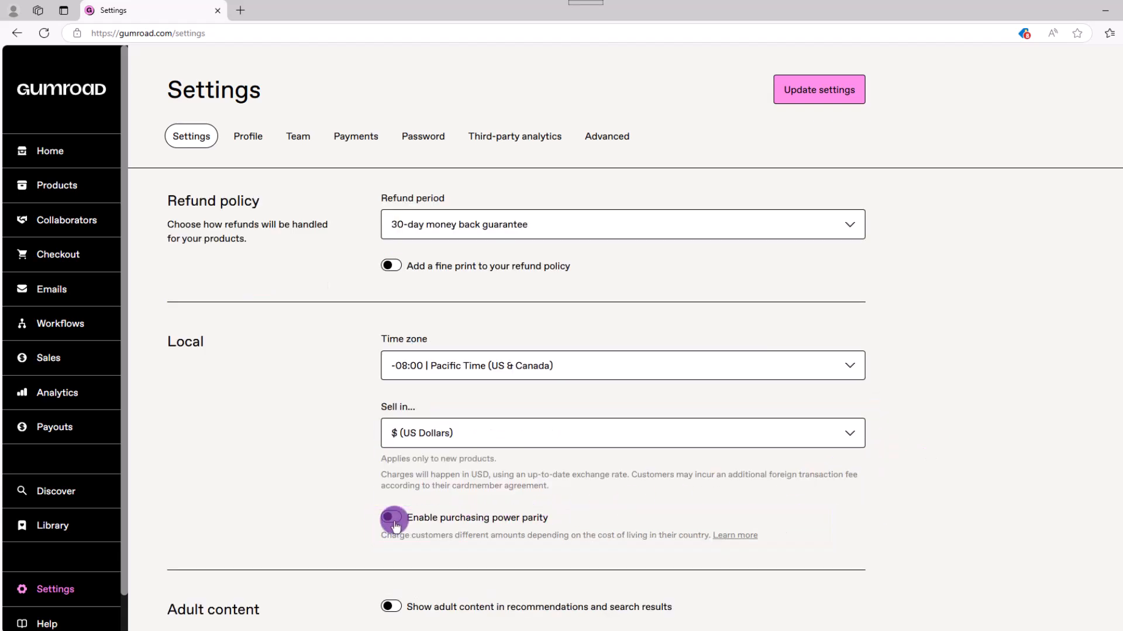
Step: Toggle purchasing power parity on, then leave it disabled
{"action": "left_click", "coordinate": [392, 518]}
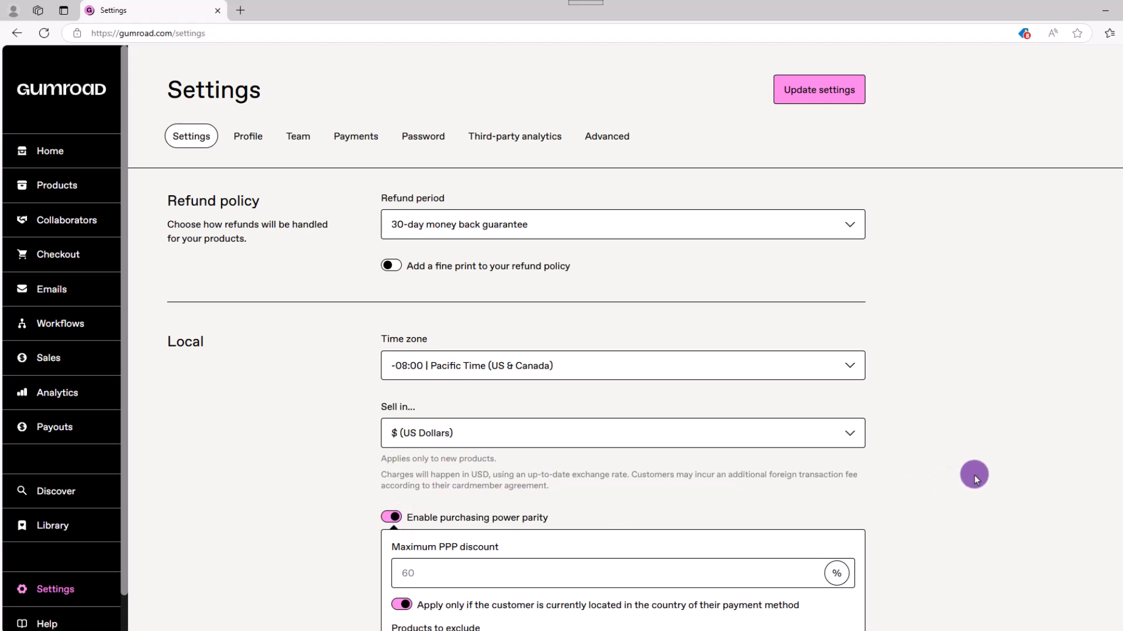
{"action": "scroll", "scroll_direction": "down", "scroll_amount": 3}
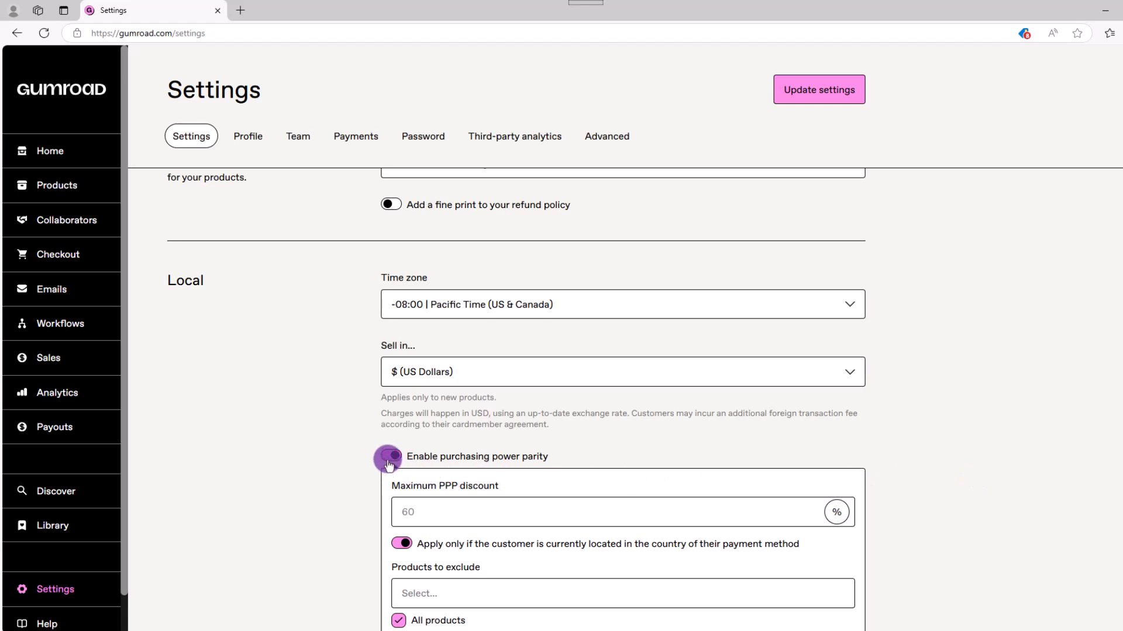
{"action": "left_click", "coordinate": [391, 457]}
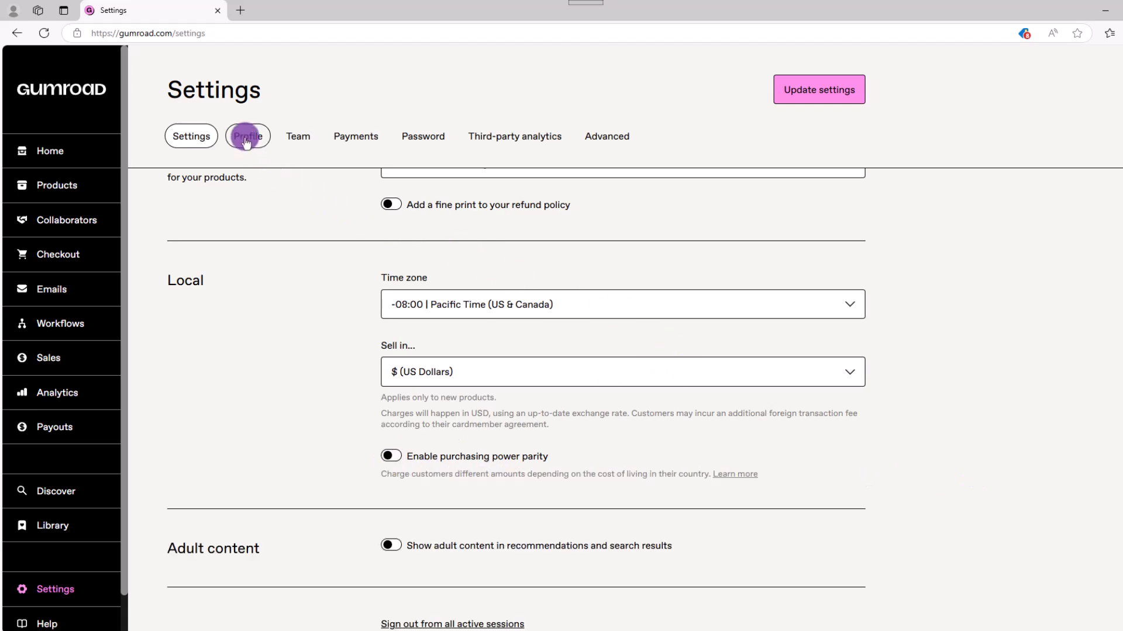
Step: Set the profile name to They Call Me Prof and add a short bio
{"action": "left_click", "coordinate": [248, 136]}
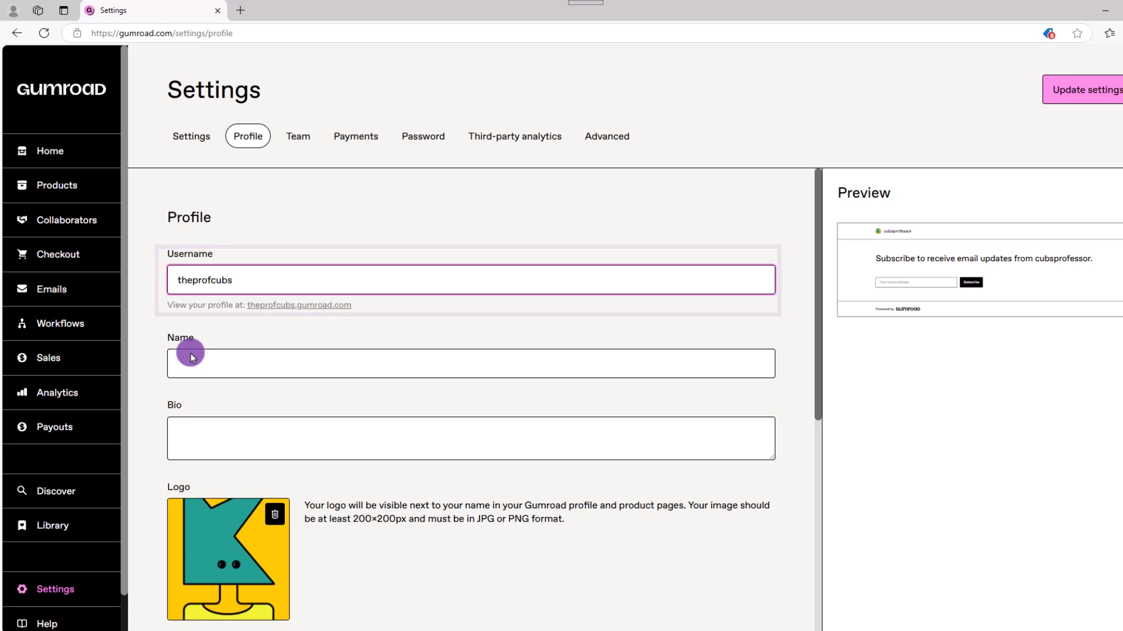
{"action": "left_click", "coordinate": [189, 366]}
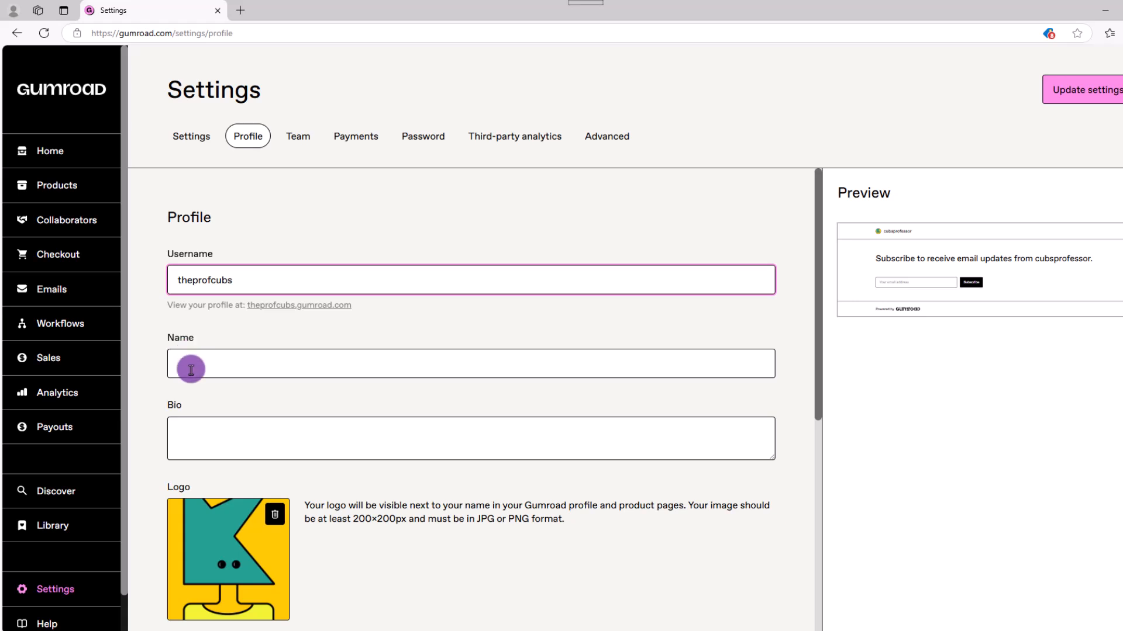
{"action": "type", "text": "They Call"}
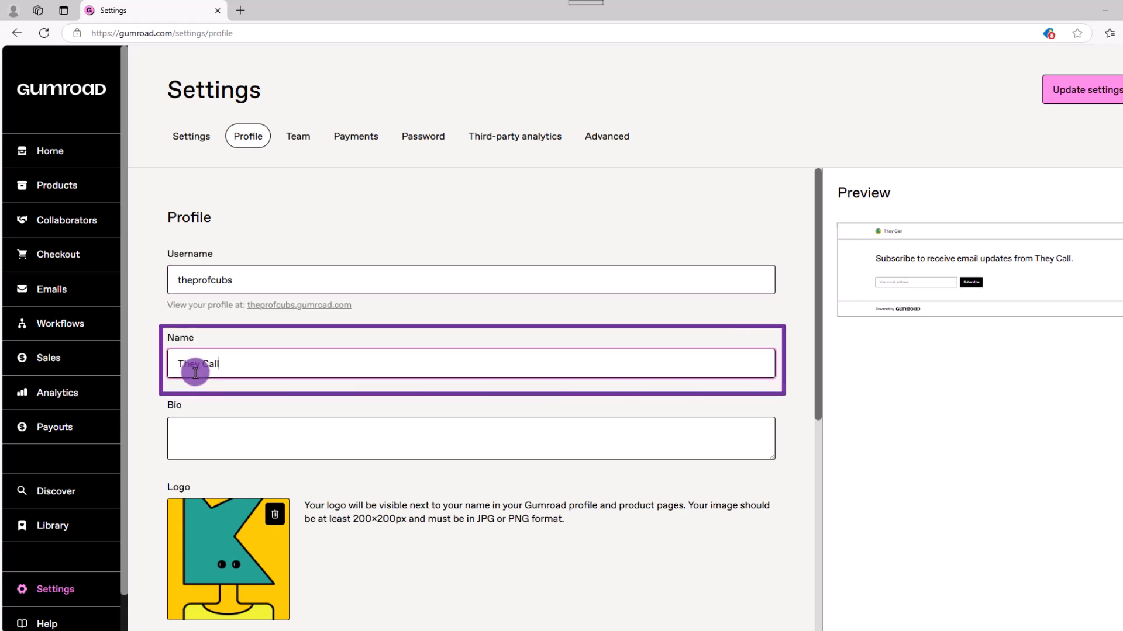
{"action": "type", "text": "Me Prof"}
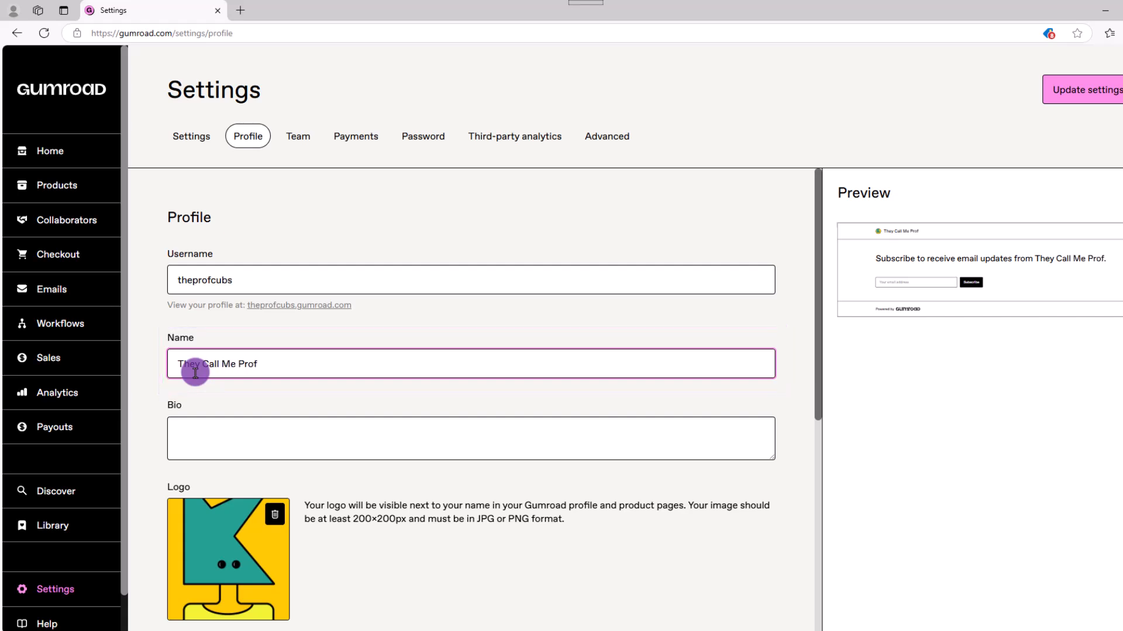
{"action": "type", "text": "I seell cool"}
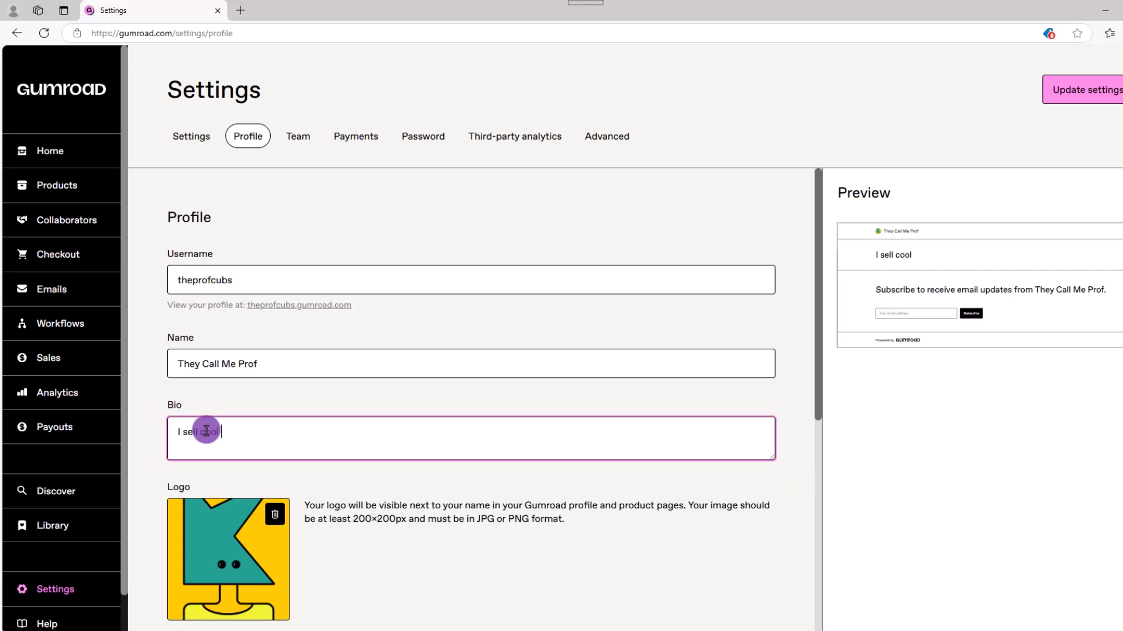
{"action": "type", "text": "stuff and talk all day"}
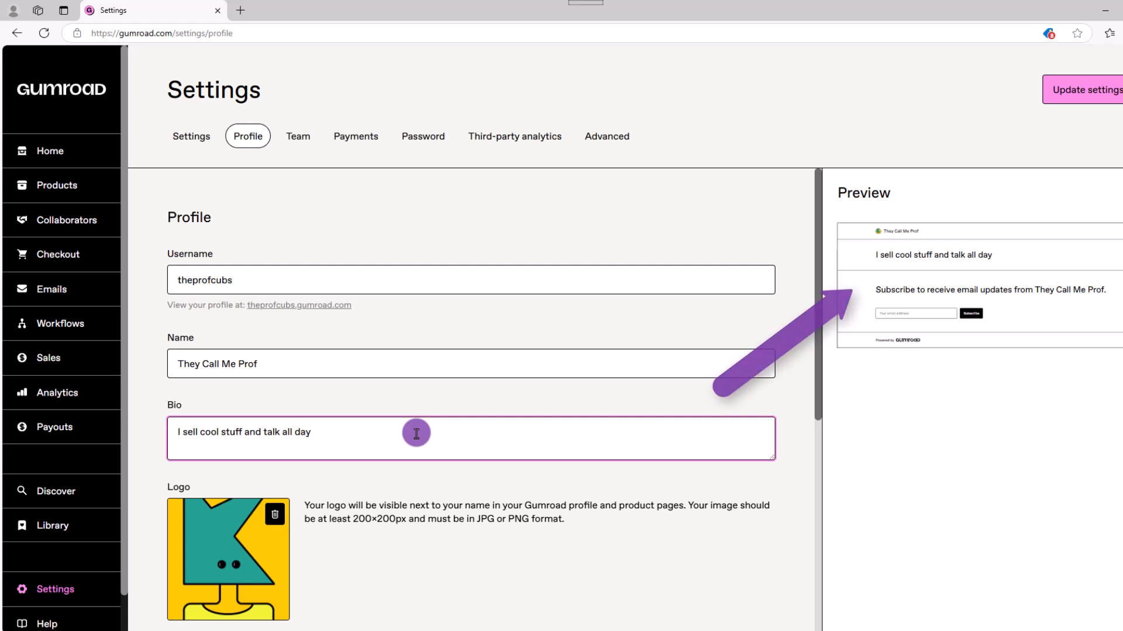
Step: Remove the current logo for a new image and choose the ABC Favorit font
{"action": "scroll", "scroll_direction": "down", "scroll_amount": 3}
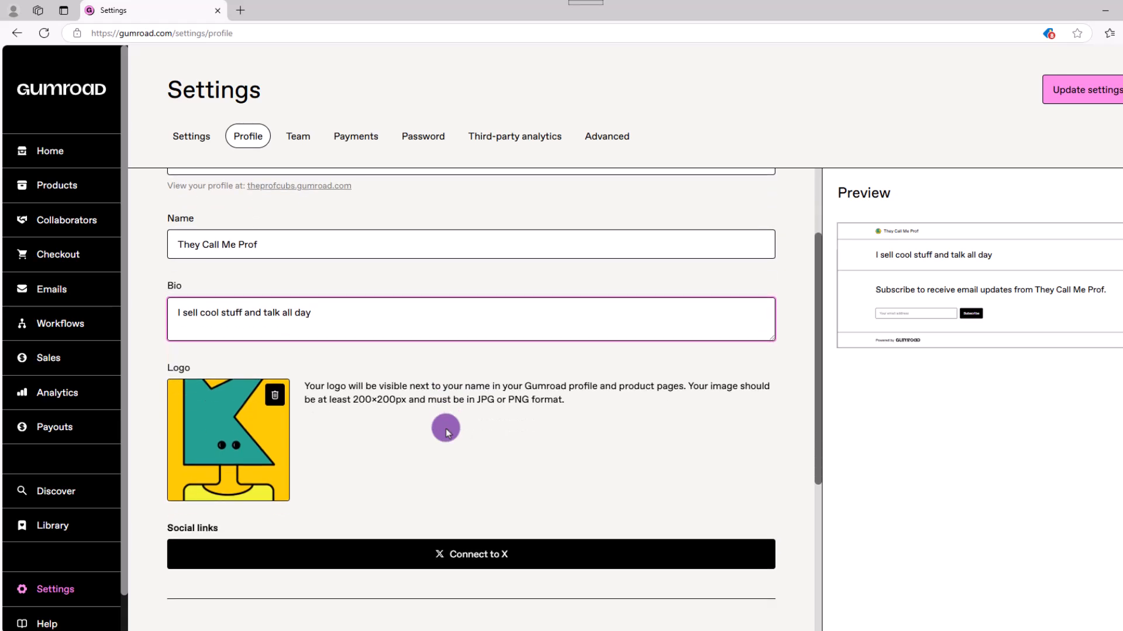
{"action": "scroll", "scroll_direction": "down", "scroll_amount": 3}
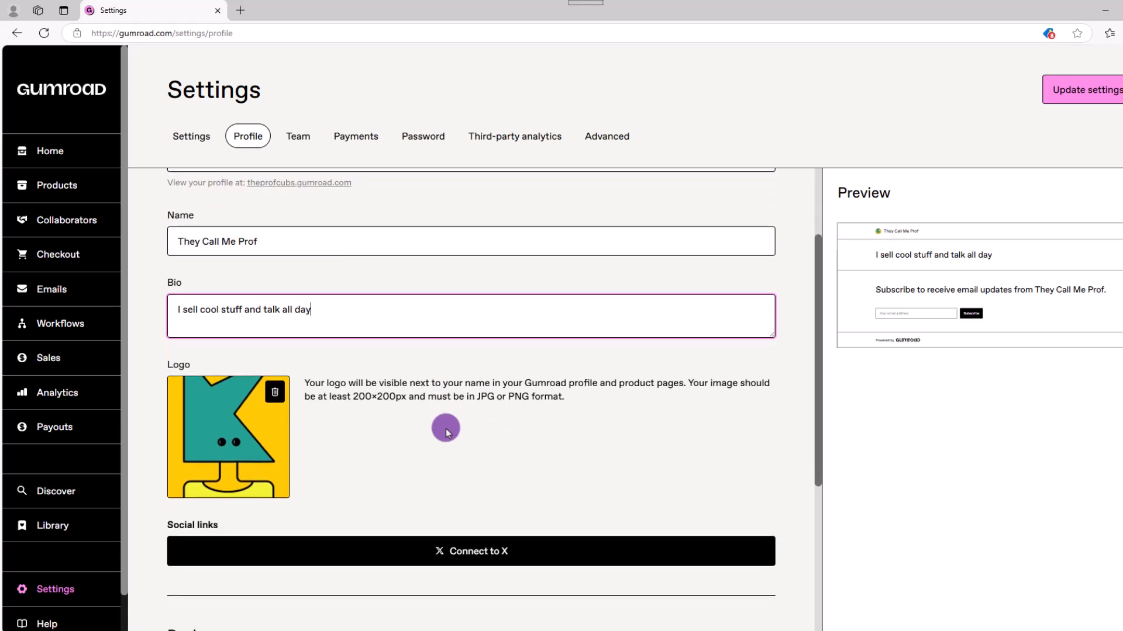
{"action": "left_click", "coordinate": [275, 392]}
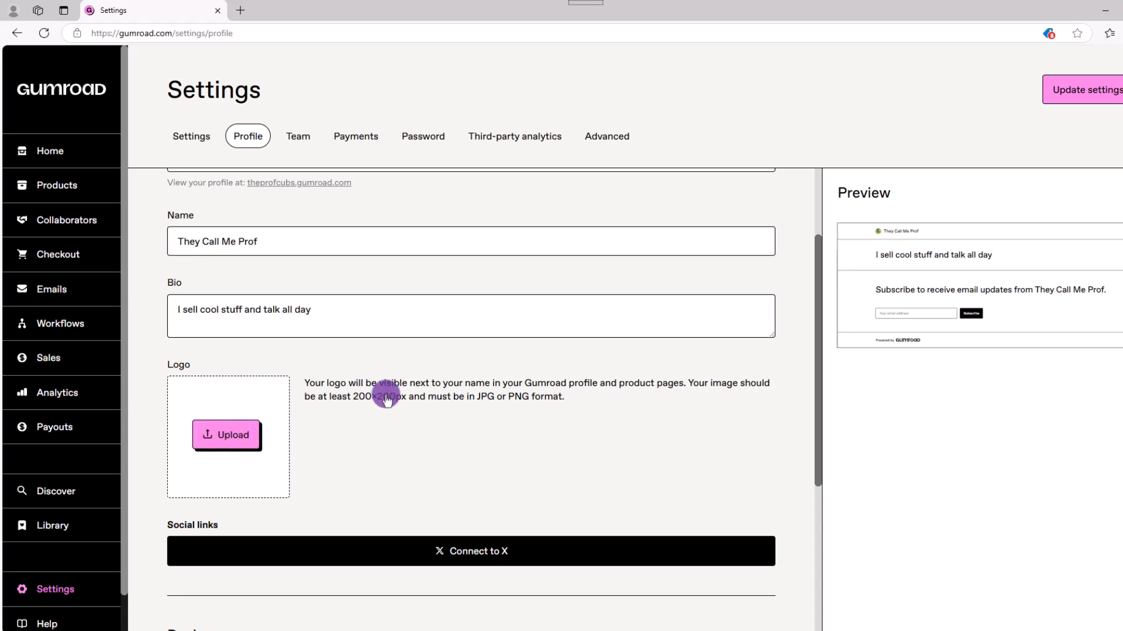
{"action": "scroll", "scroll_direction": "down", "scroll_amount": 3}
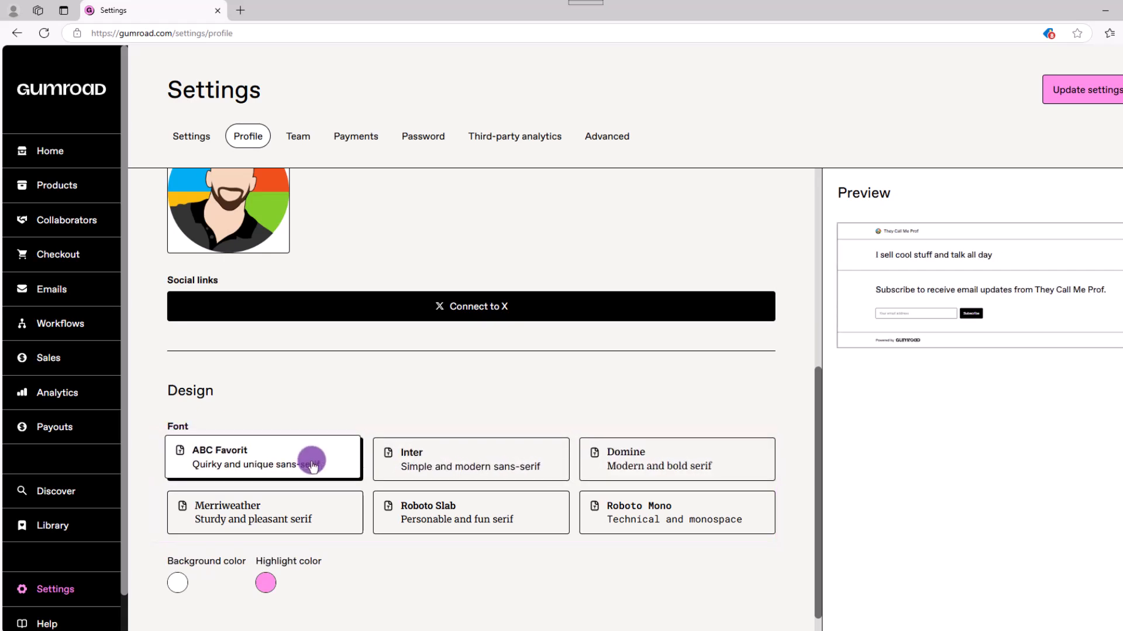
{"action": "left_click", "coordinate": [265, 582]}
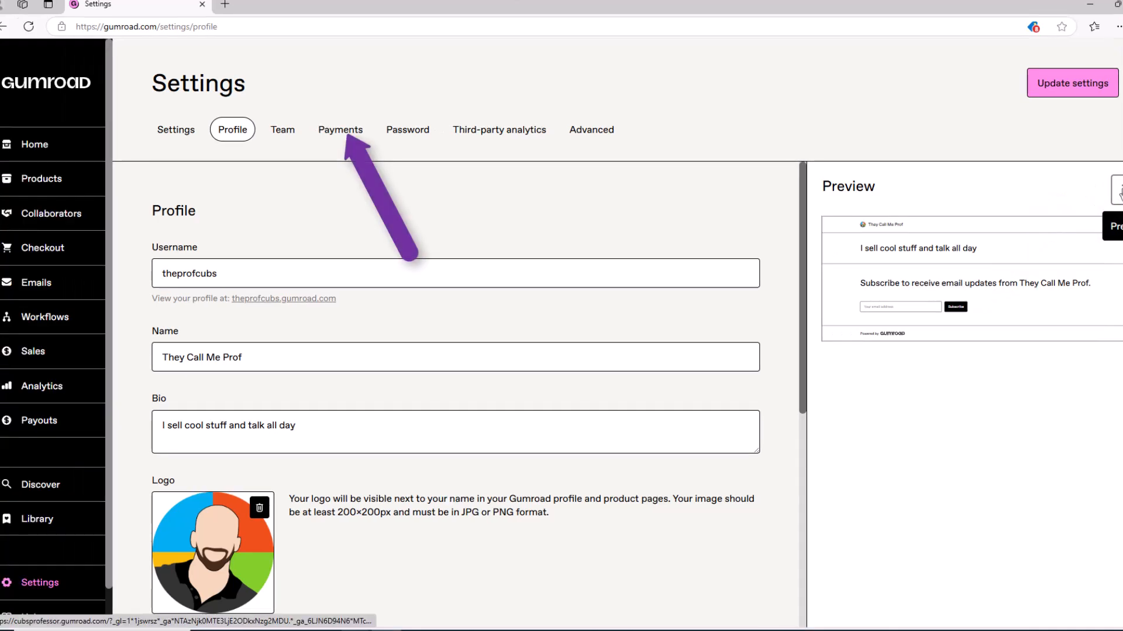
Step: Confirm the United States payout location with all checks ticked and save
{"action": "left_click", "coordinate": [341, 128]}
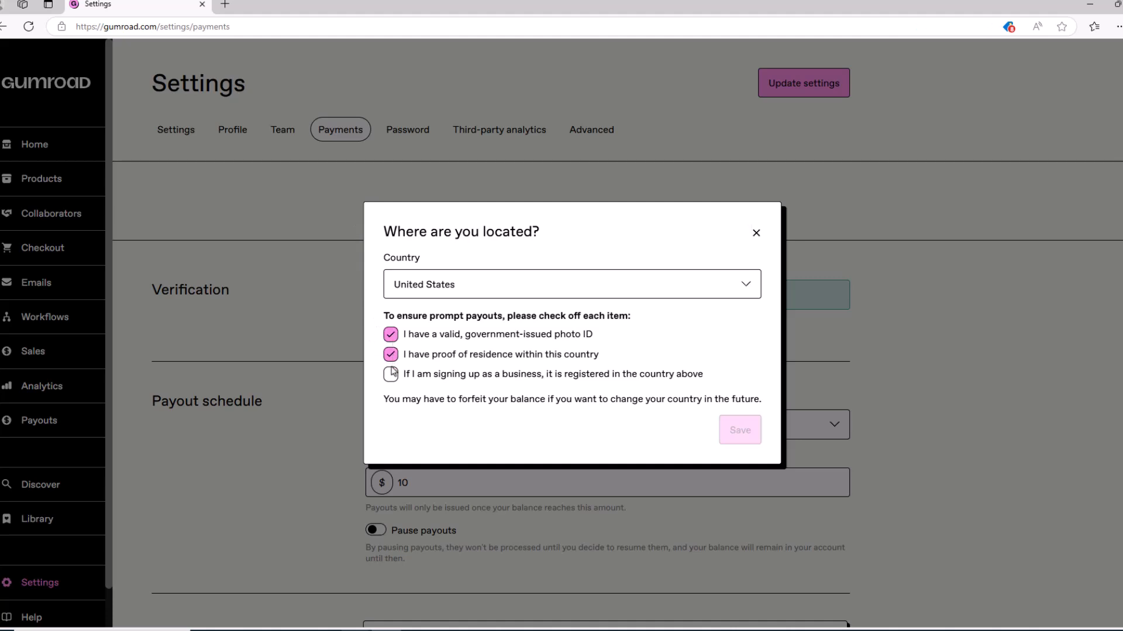
{"action": "left_click", "coordinate": [391, 374]}
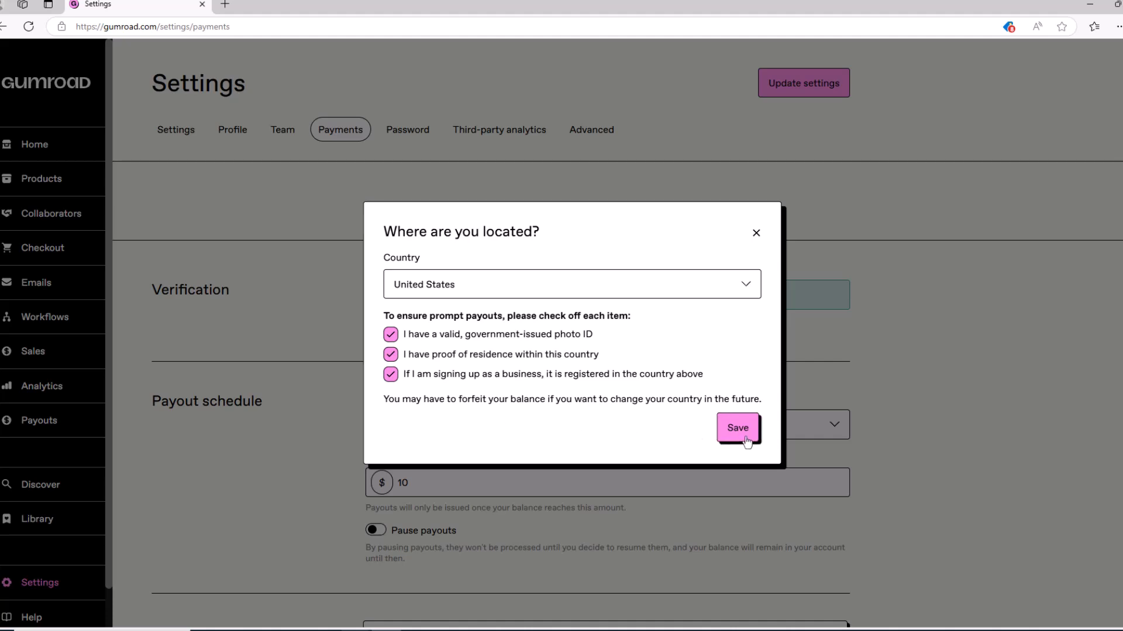
{"action": "left_click", "coordinate": [737, 428]}
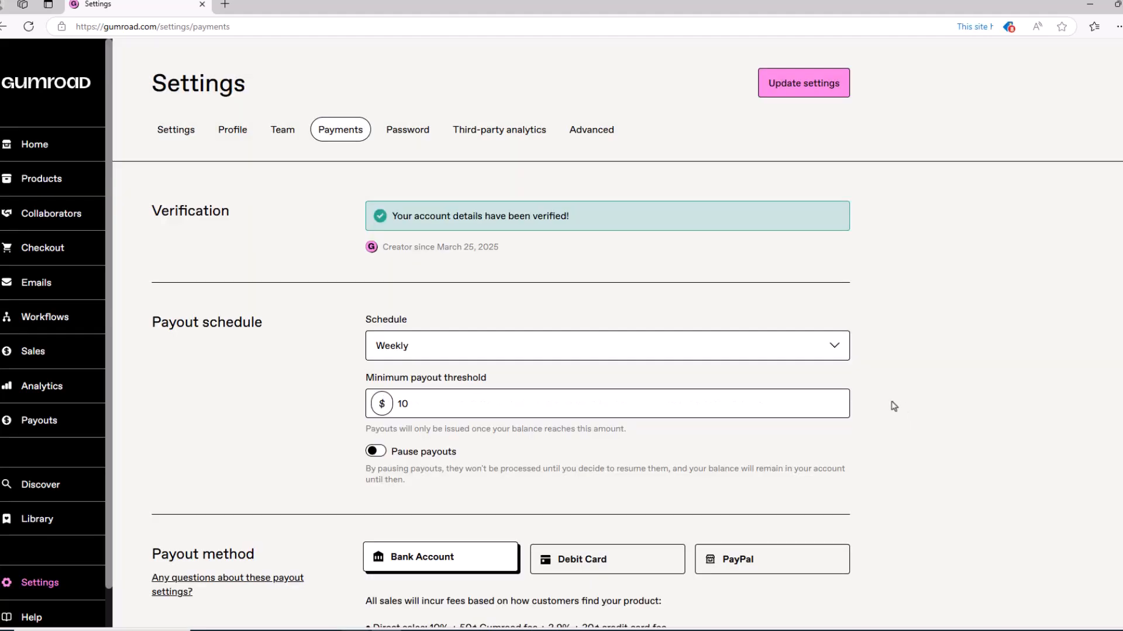
{"action": "scroll", "scroll_direction": "down", "scroll_amount": 3}
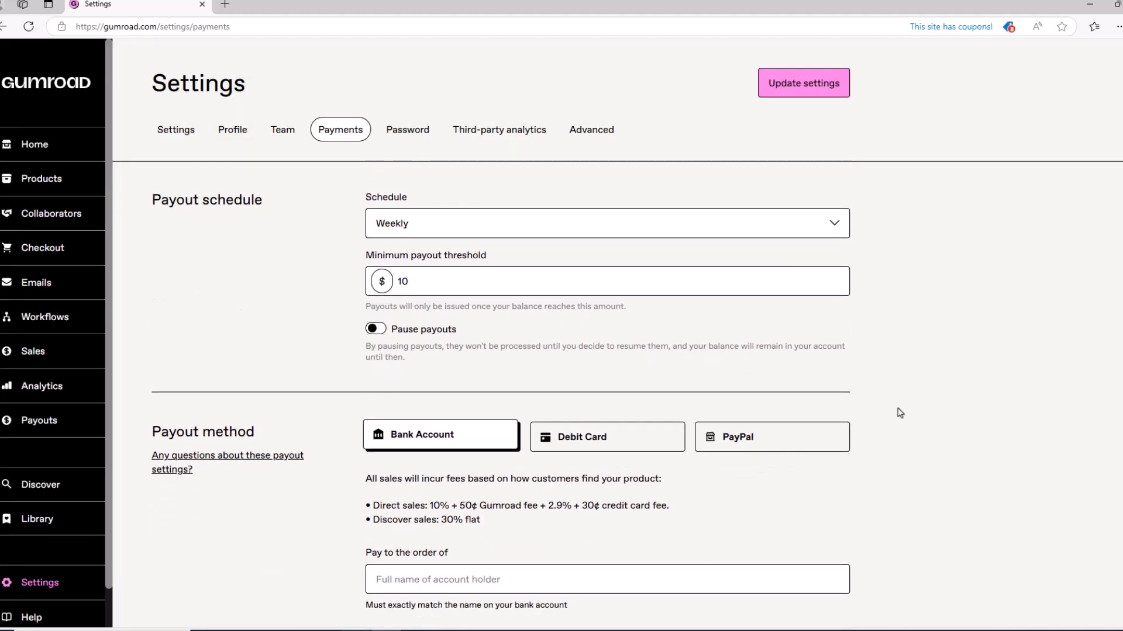
{"action": "scroll", "scroll_direction": "down", "scroll_amount": 3}
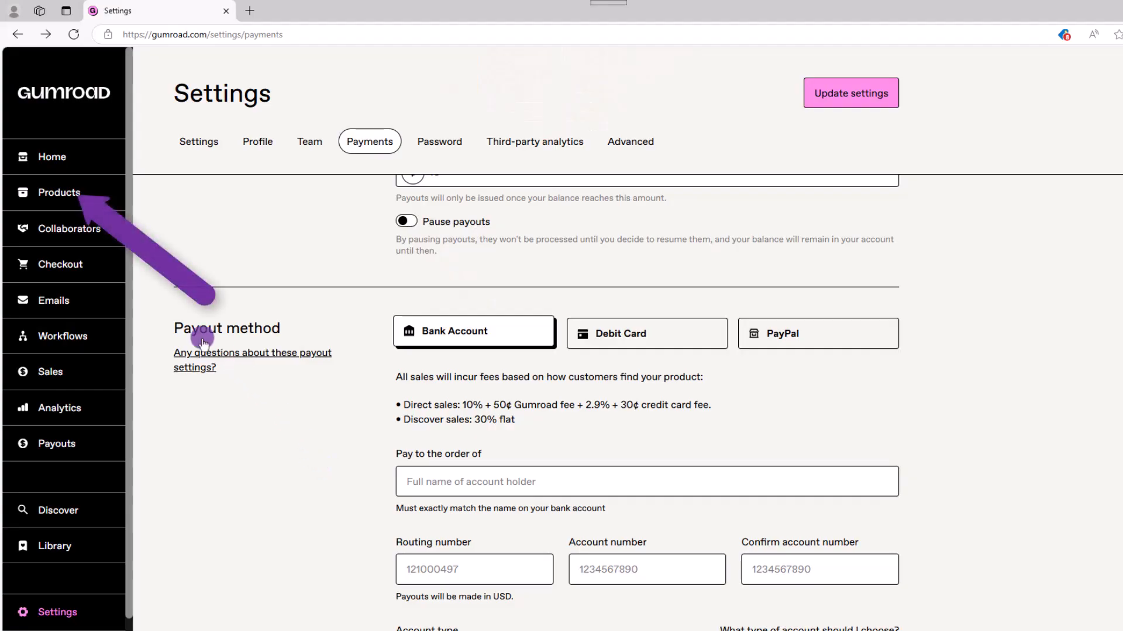
Step: Create a new product named Chat GPT Prompts with the E-book type
{"action": "left_click", "coordinate": [58, 192]}
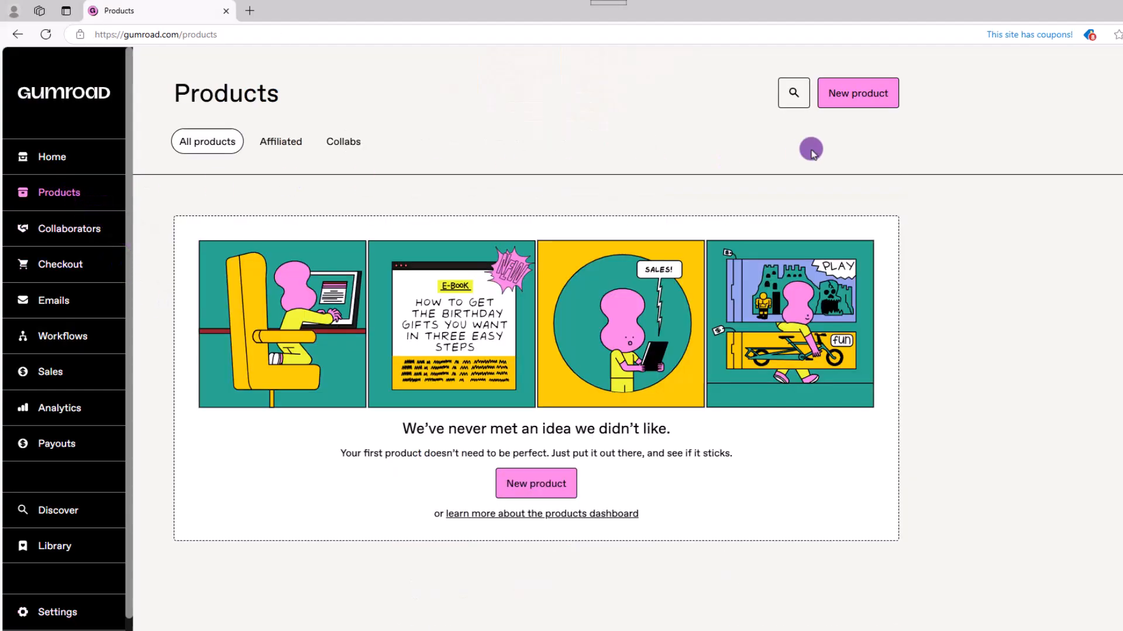
{"action": "left_click", "coordinate": [858, 92]}
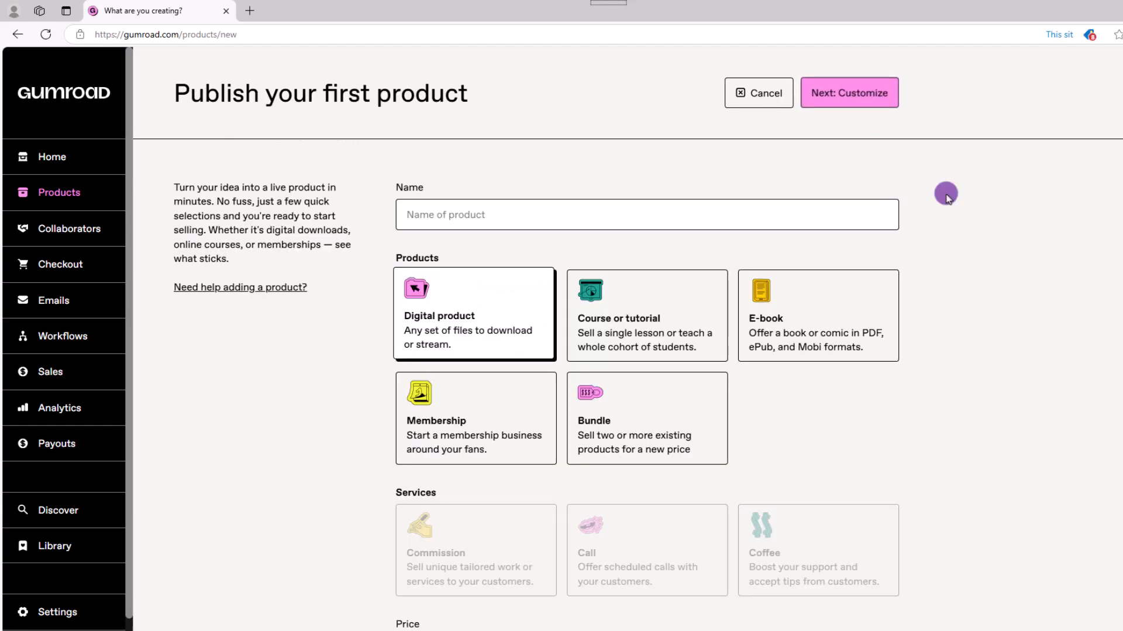
{"action": "left_click", "coordinate": [421, 215]}
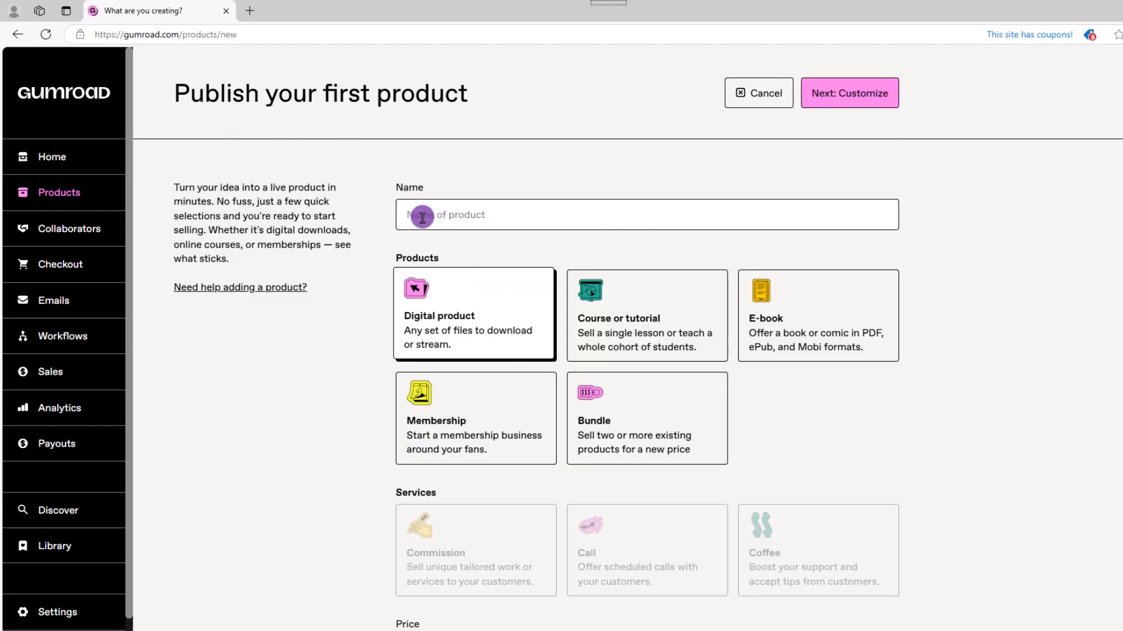
{"action": "type", "text": "Chat GPT"}
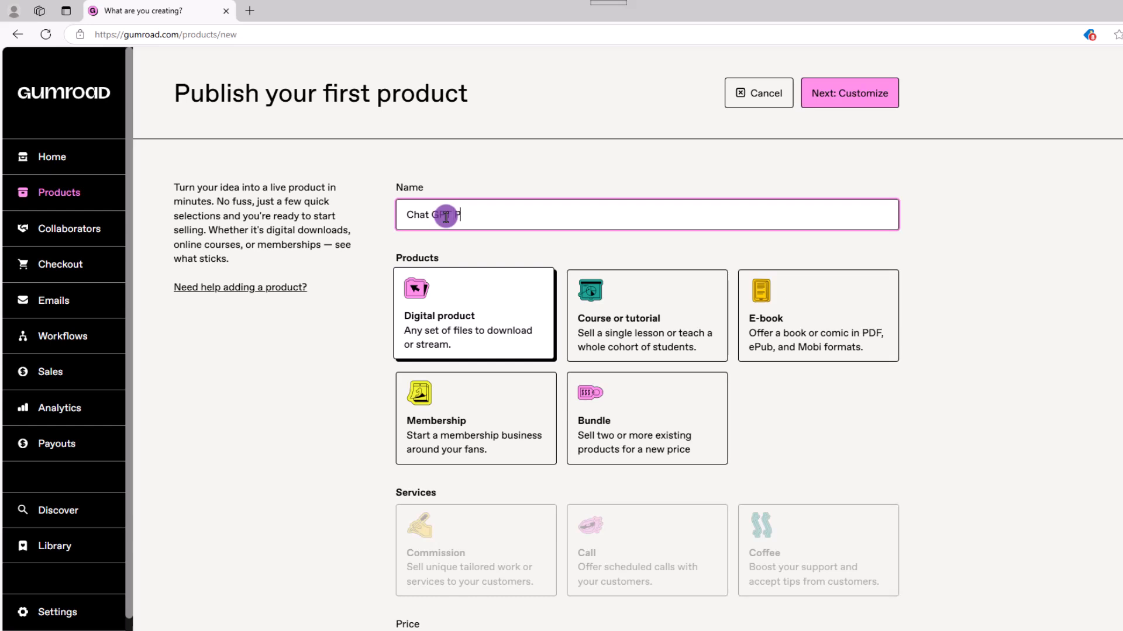
{"action": "type", "text": "Prompts"}
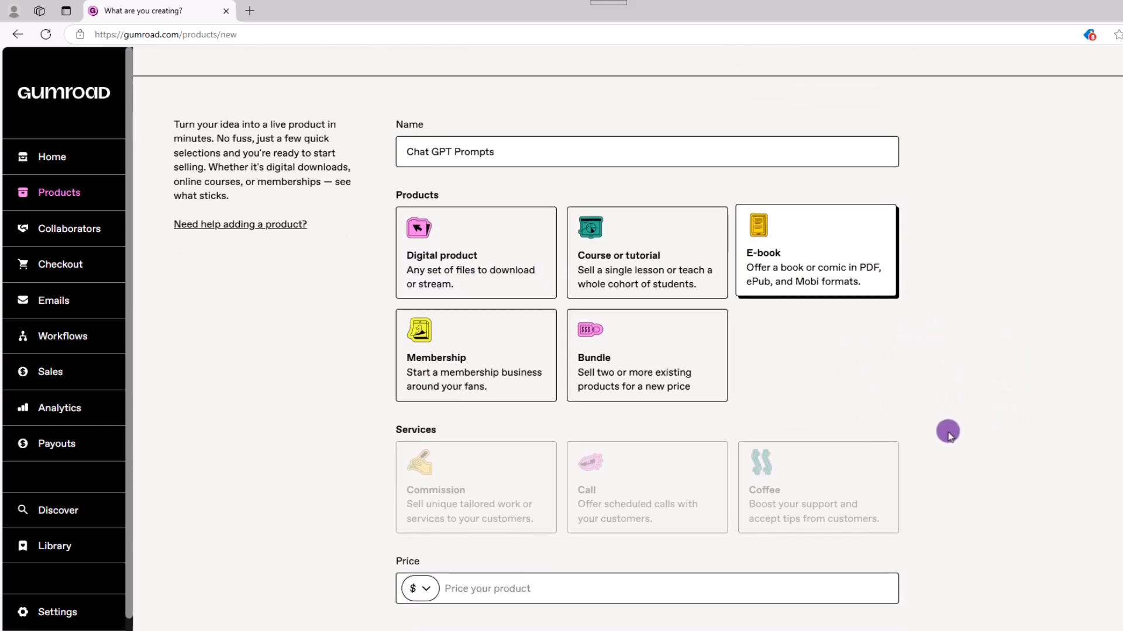
{"action": "left_click", "coordinate": [487, 572]}
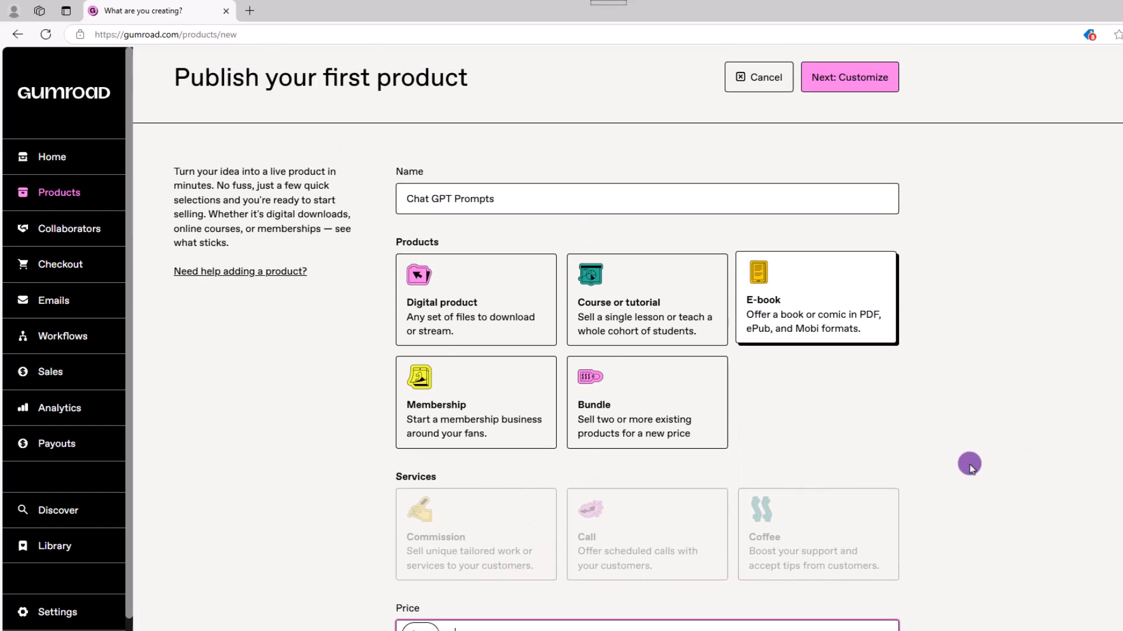
Step: Create the Chat GPT Prompts e-book and land on its editor with the description
{"action": "left_click", "coordinate": [849, 77]}
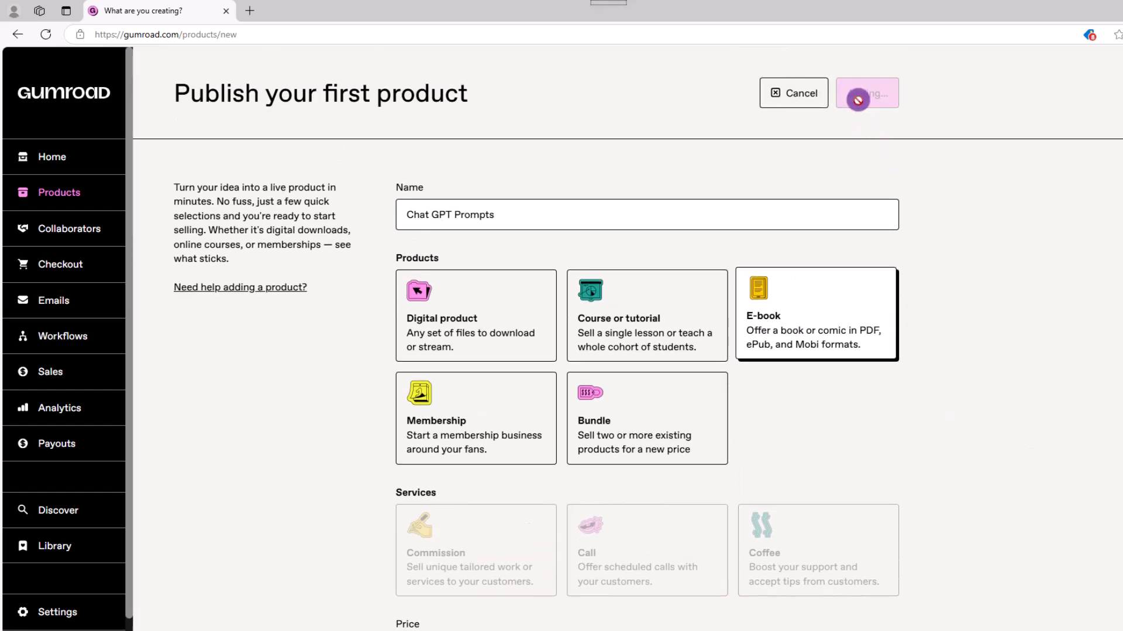
{"action": "left_click", "coordinate": [866, 94]}
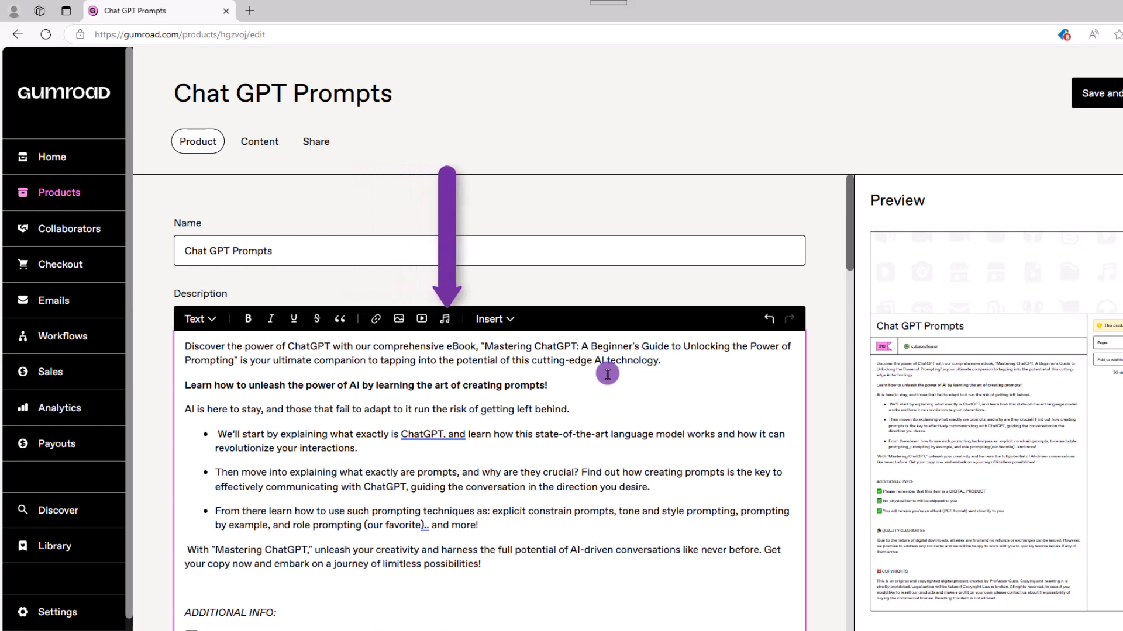
Step: Scroll to Product info and begin the Summary for Chat GPT Prompts
{"action": "scroll", "scroll_direction": "down", "scroll_amount": 3}
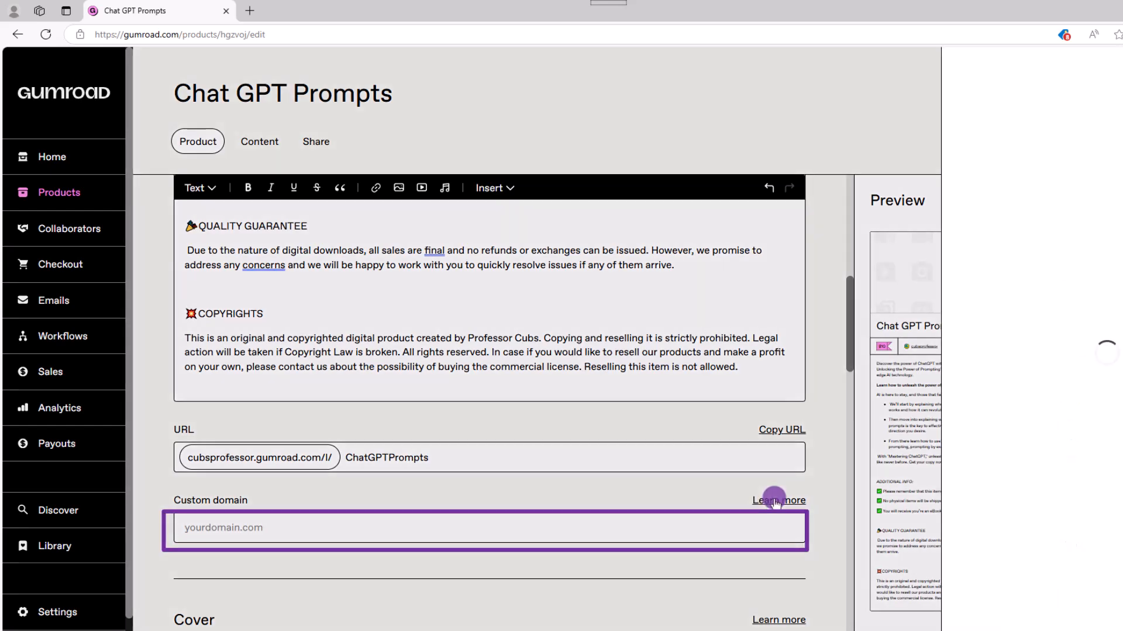
{"action": "left_click", "coordinate": [779, 501]}
{"action": "type", "text": "A zip"}
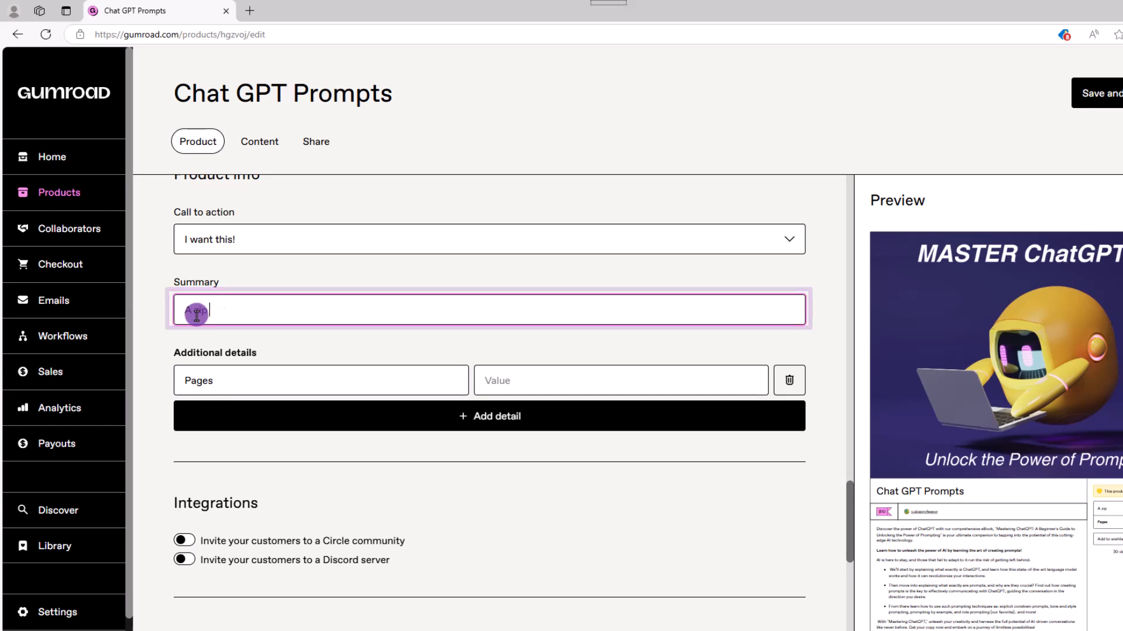
Step: Finish the summary mentioning a 50-page file and enable pay-what-you-want at $10
{"action": "type", "text": "file with"}
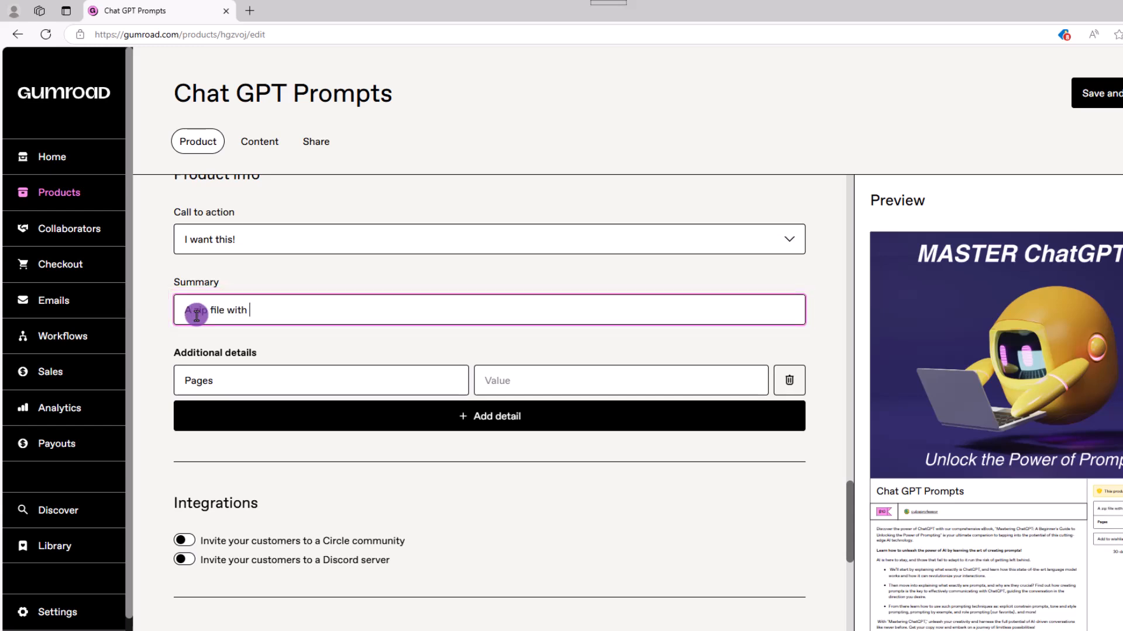
{"action": "type", "text": "50 pages"}
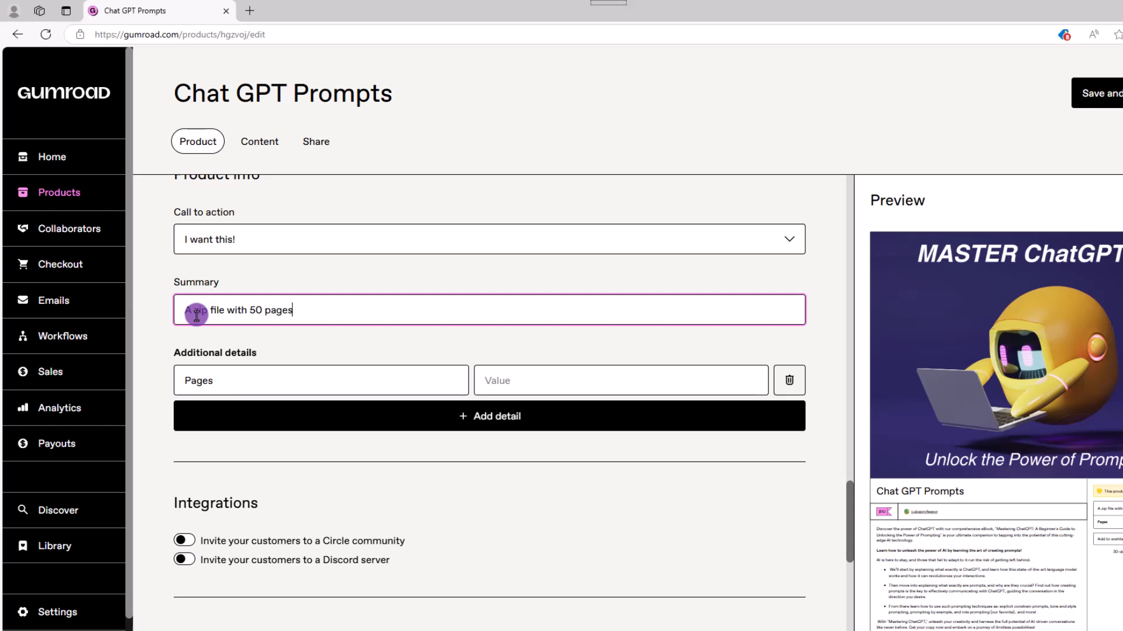
{"action": "scroll", "scroll_direction": "down", "scroll_amount": 3}
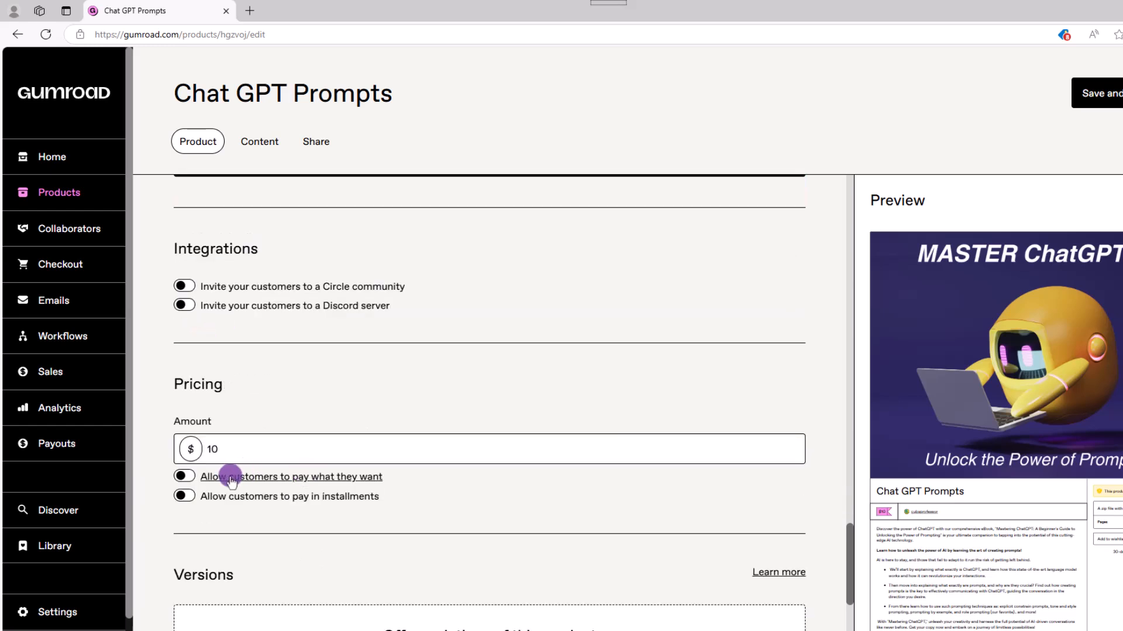
{"action": "left_click", "coordinate": [185, 477]}
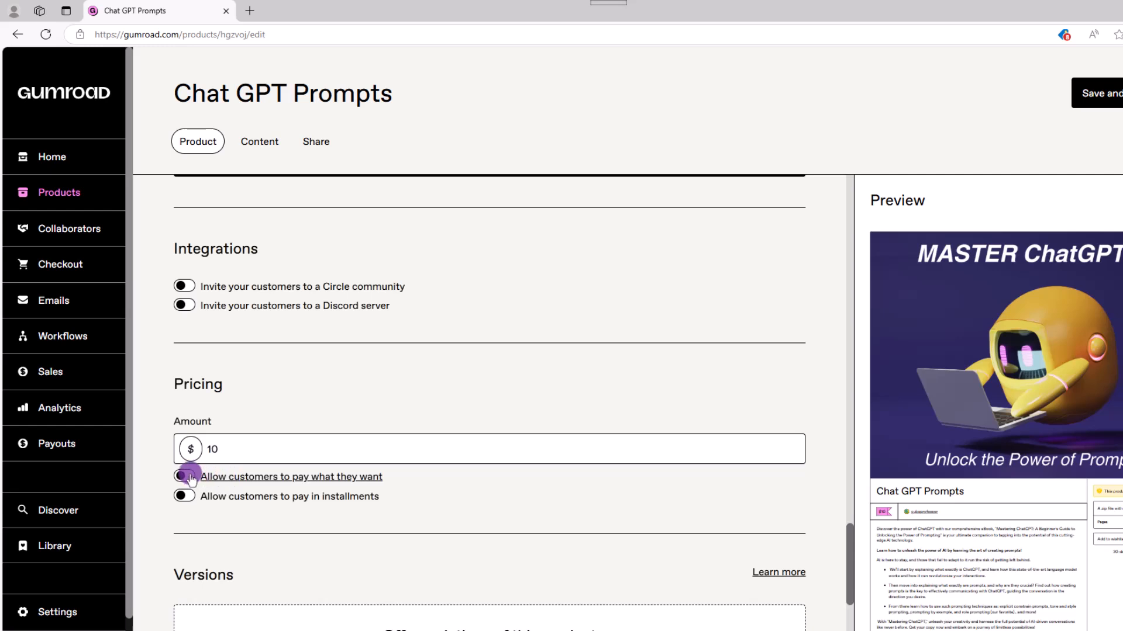
{"action": "left_click", "coordinate": [185, 477]}
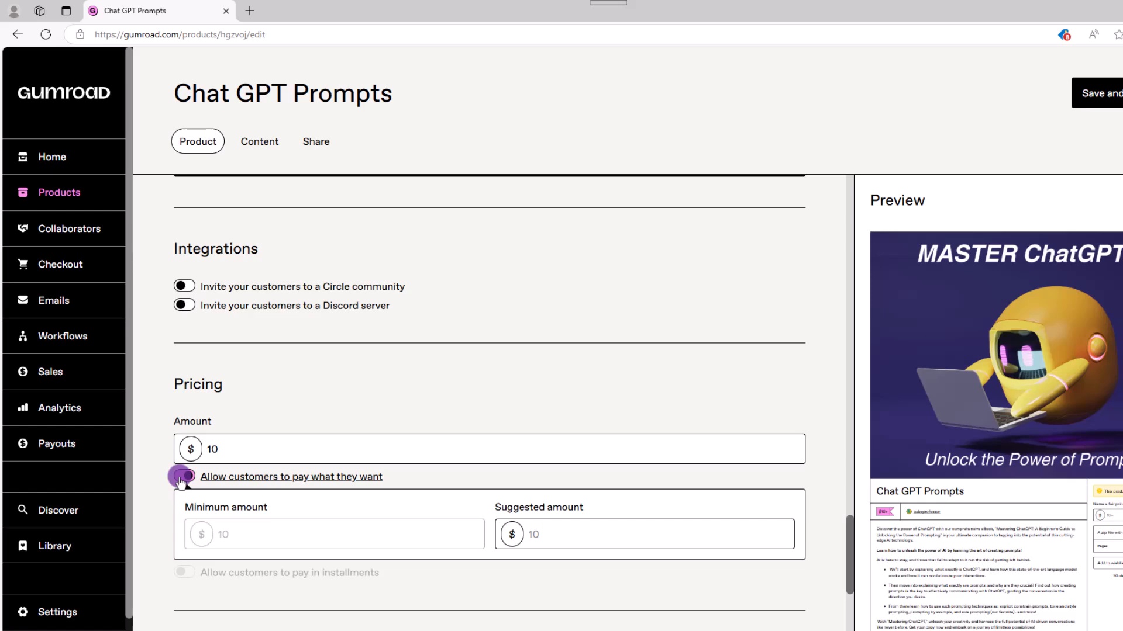
{"action": "scroll", "scroll_direction": "down", "scroll_amount": 3}
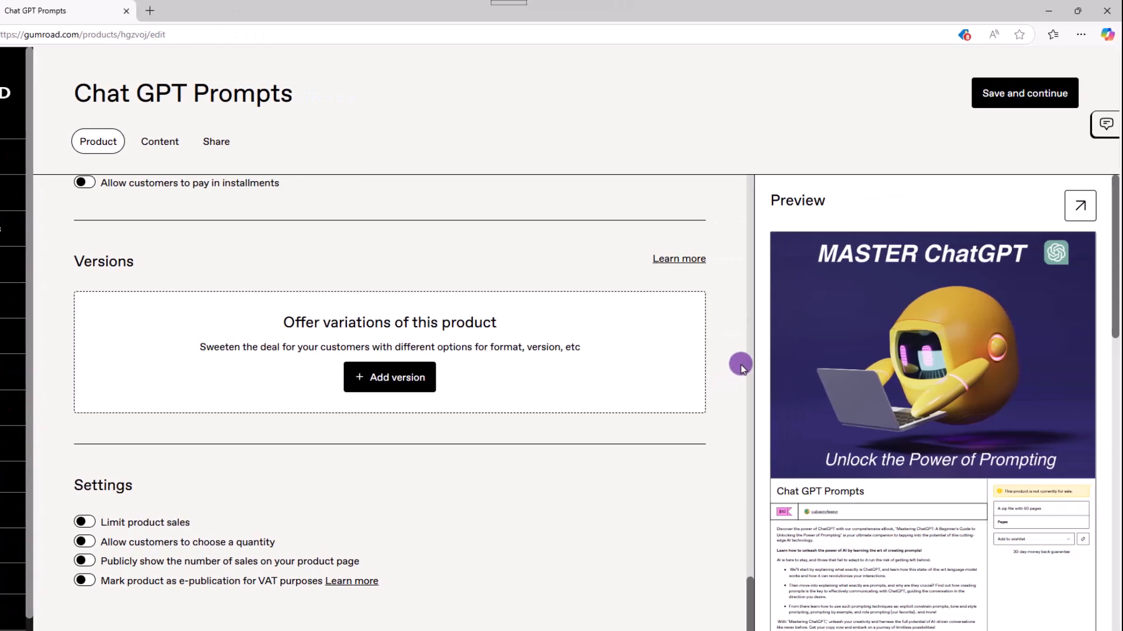
{"action": "mouse_move", "coordinate": [1079, 206]}
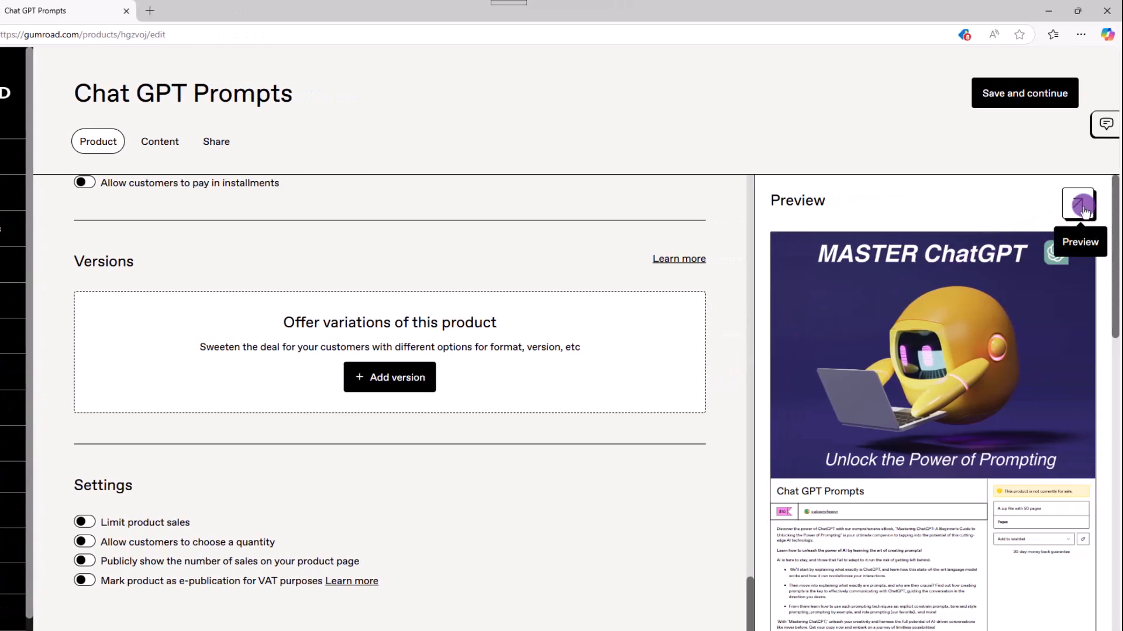
Step: Upload the Master ChatGPT ZIP from the computer as product content
{"action": "left_click", "coordinate": [159, 142]}
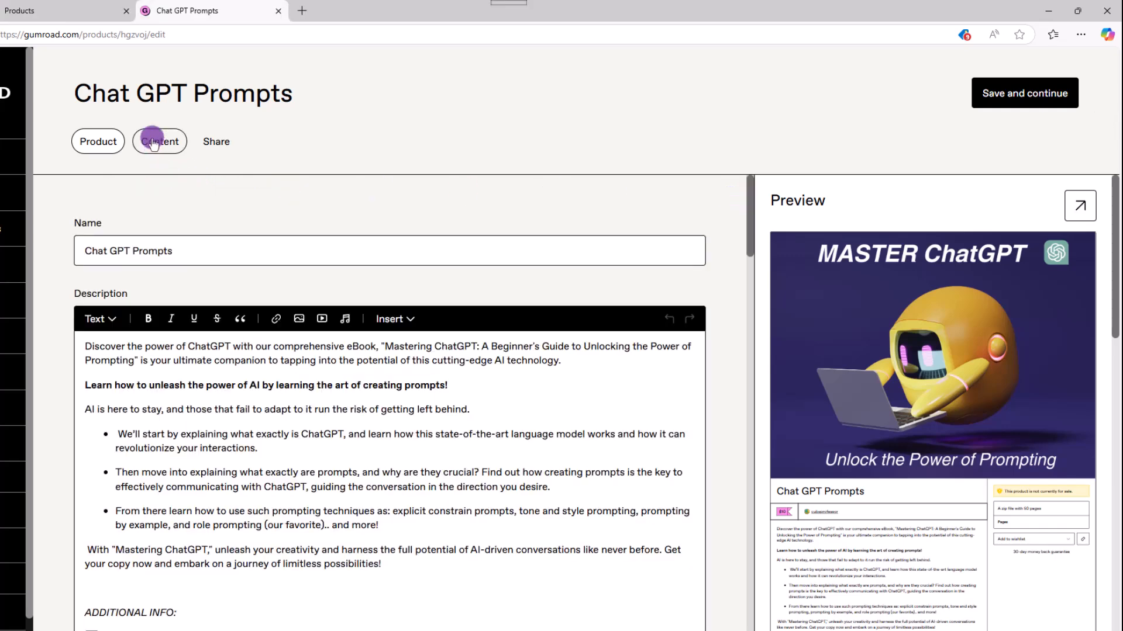
{"action": "left_click", "coordinate": [159, 141]}
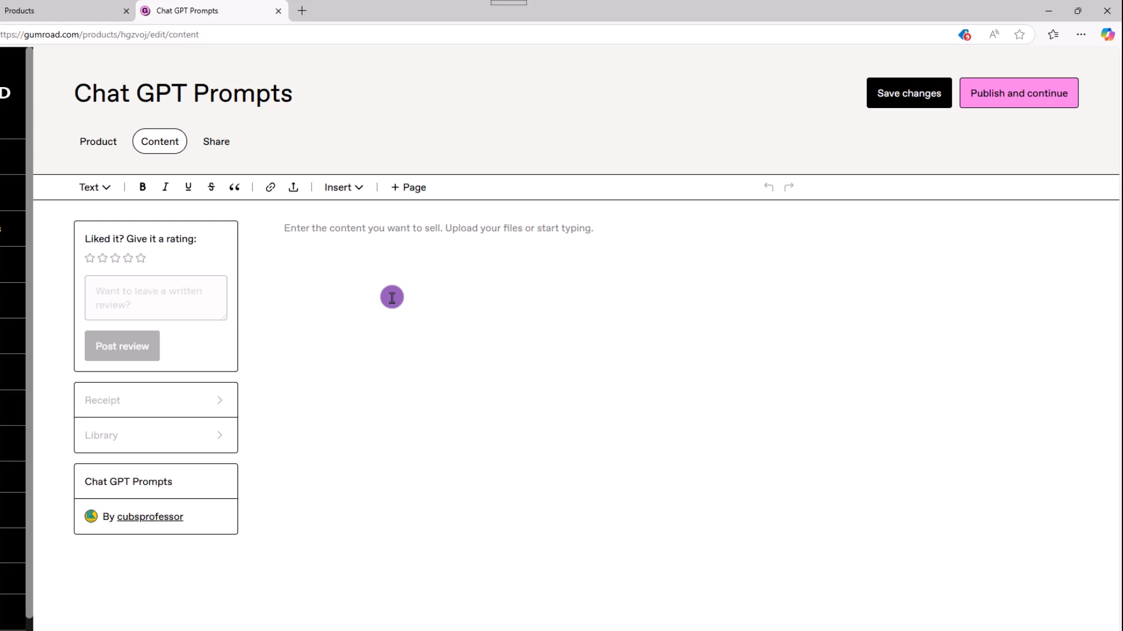
{"action": "mouse_move", "coordinate": [393, 271]}
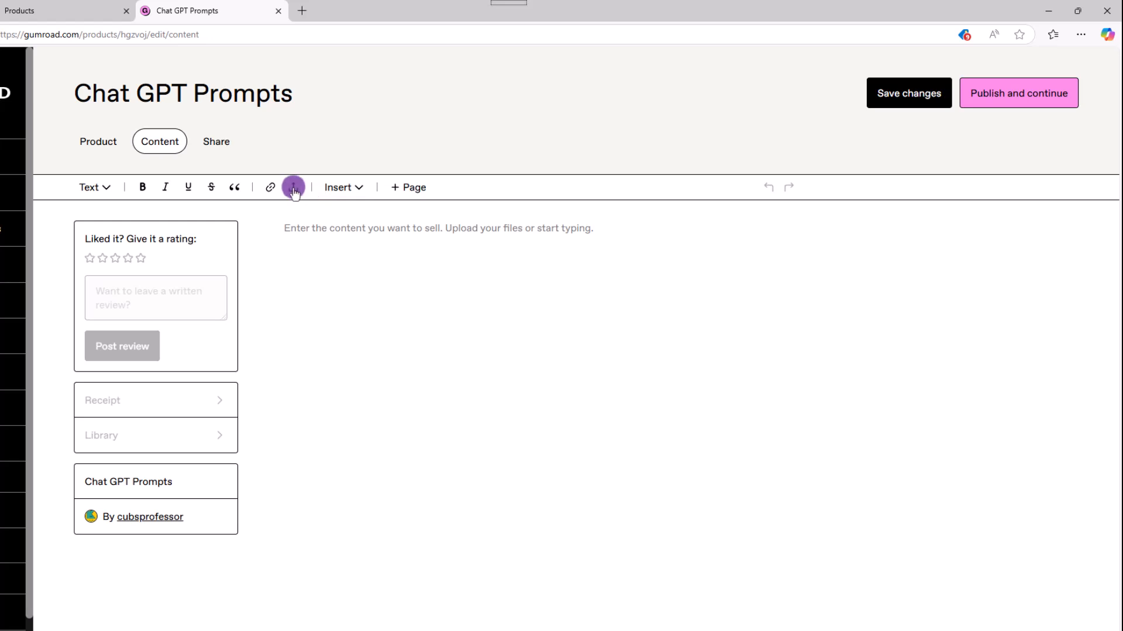
{"action": "left_click", "coordinate": [293, 187]}
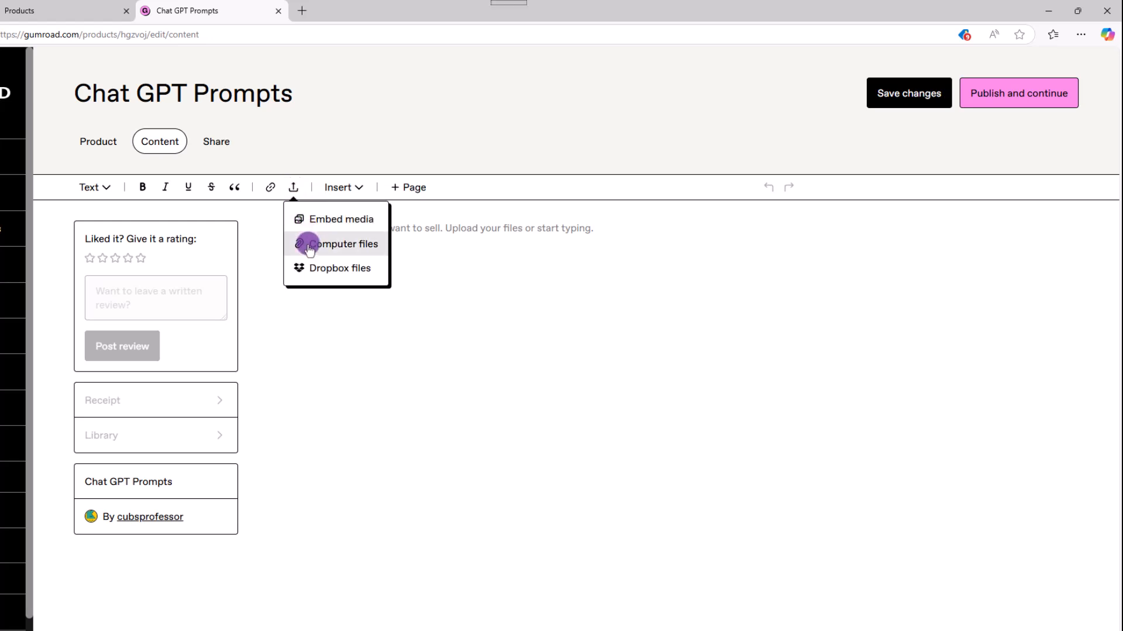
{"action": "left_click", "coordinate": [341, 243]}
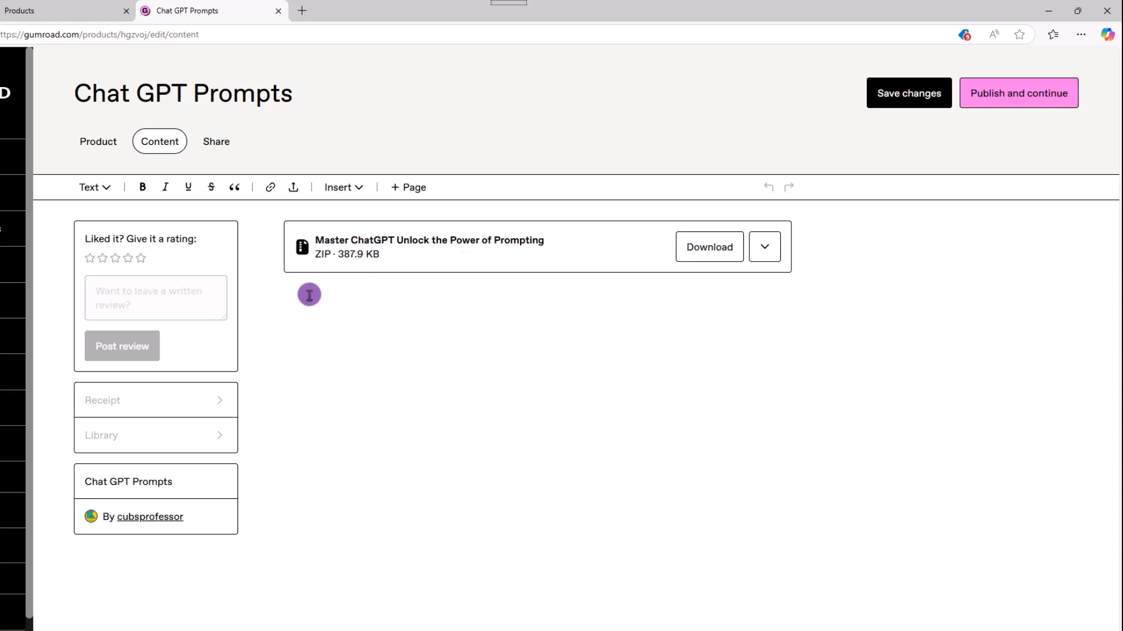
Step: Add download instructions and a thank-you note below the file
{"action": "type", "text": "Click"}
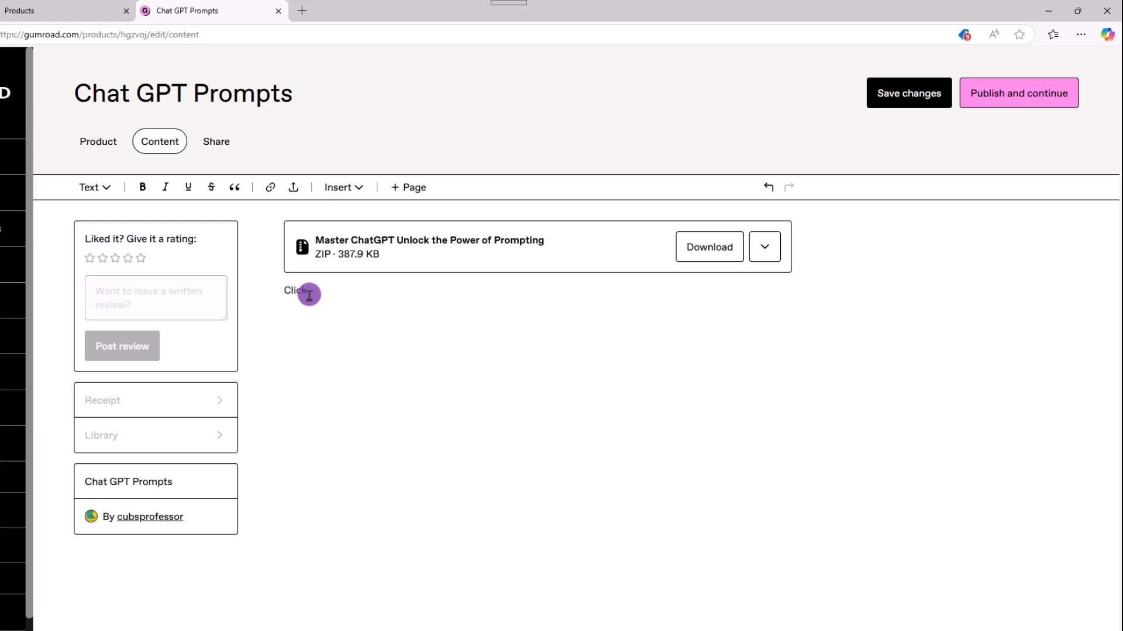
{"action": "type", "text": "the button to download"}
{"action": "type", "text": "Thank you f"}
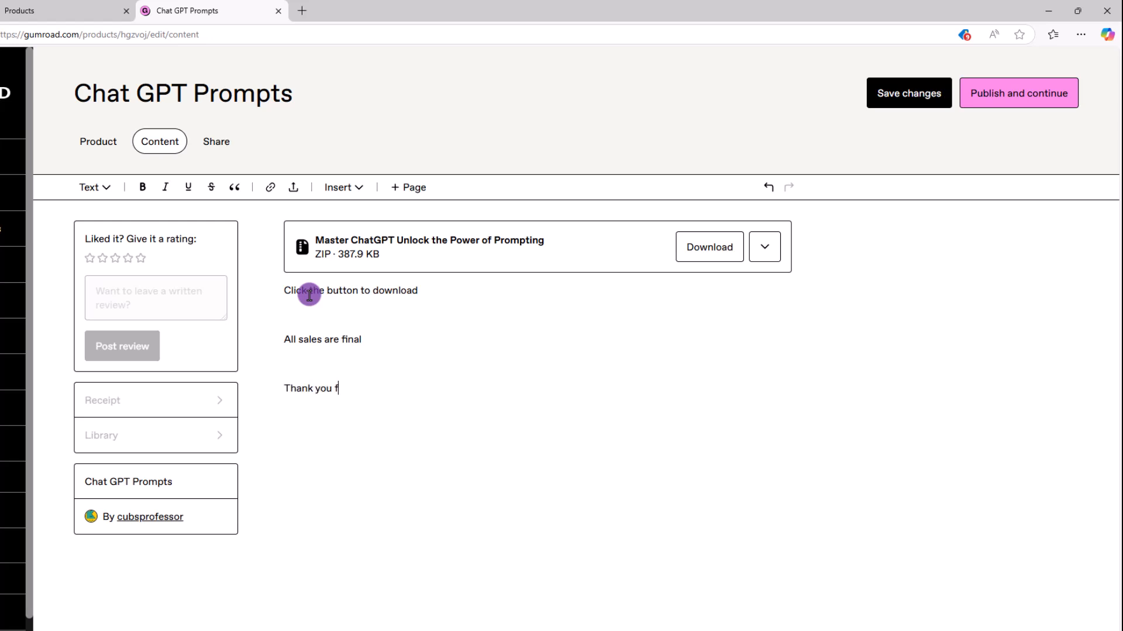
{"action": "type", "text": "or your purchase"}
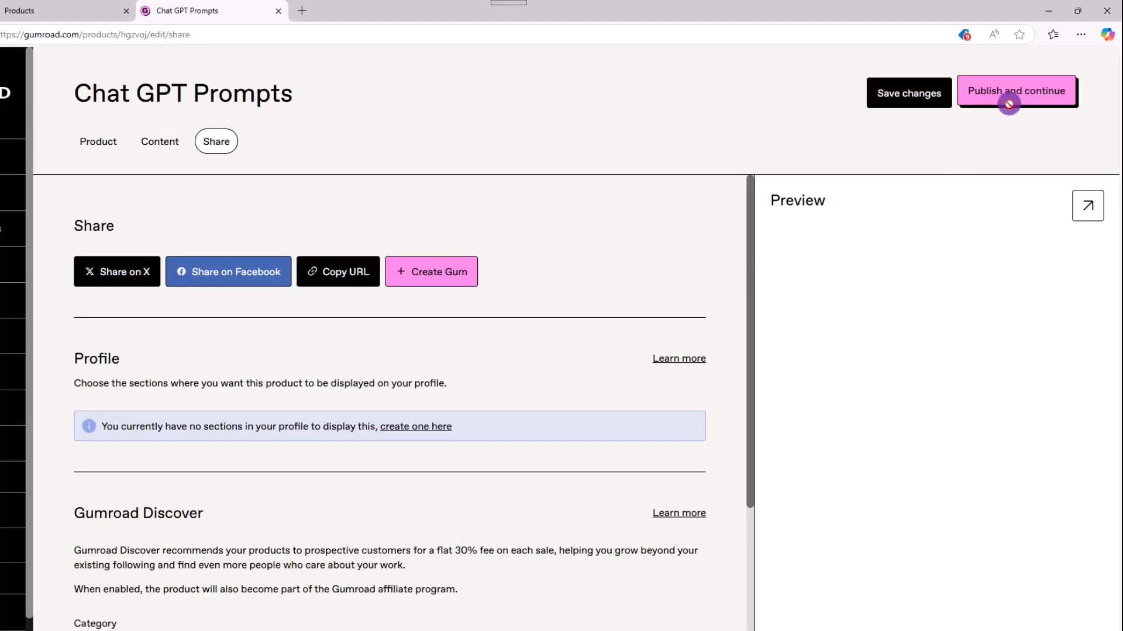
Step: Attempt to publish (blocked by email confirmation) and preview the public product page
{"action": "left_click", "coordinate": [1008, 92]}
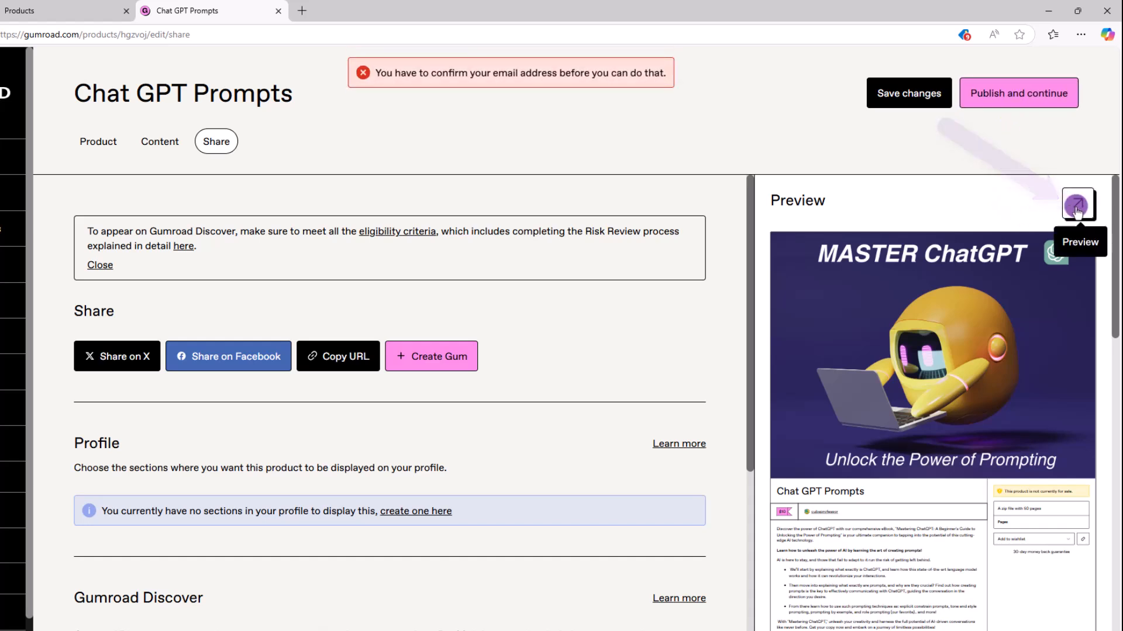
{"action": "left_click", "coordinate": [1076, 205]}
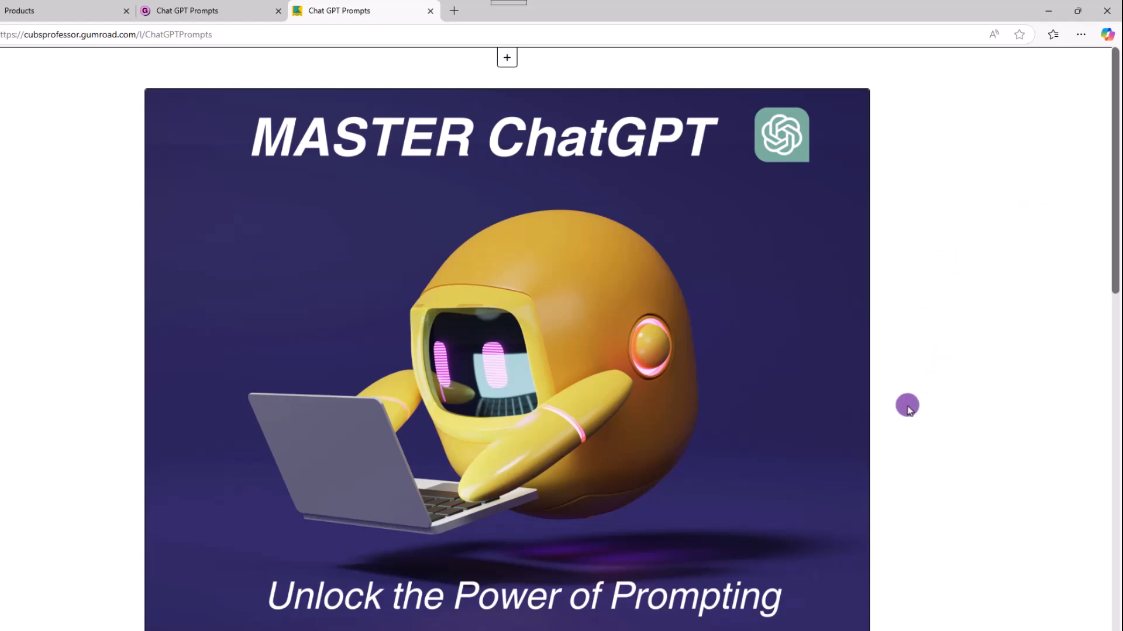
{"action": "scroll", "scroll_direction": "down", "scroll_amount": 3}
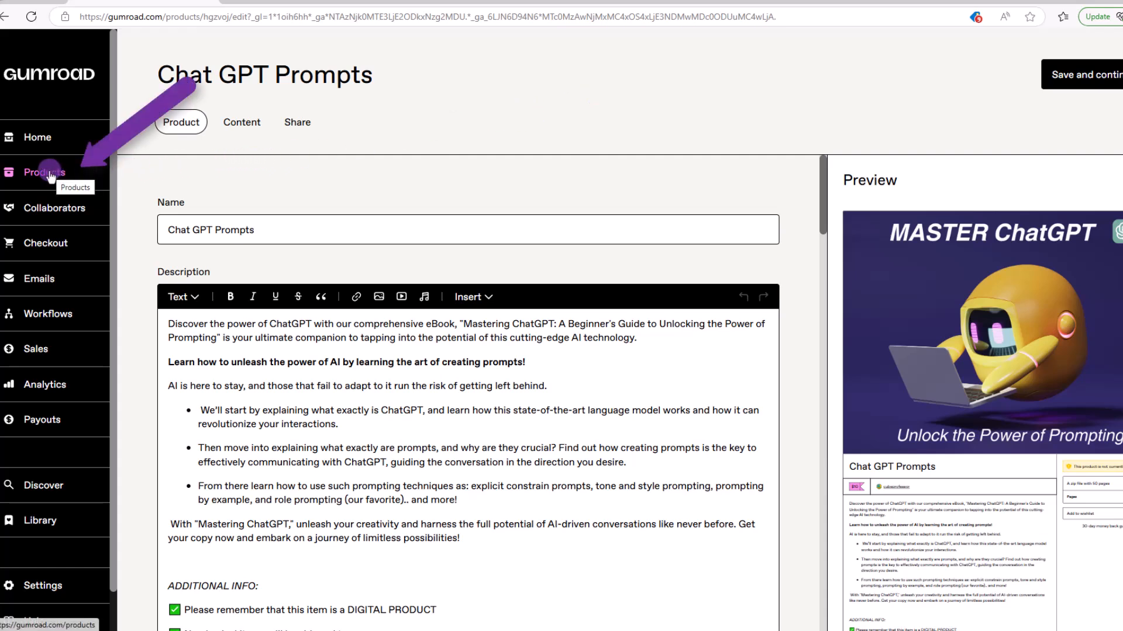
Step: Leave the Chat GPT Prompts product for the Checkout discounts page, which lists no discounts yet
{"action": "left_click", "coordinate": [41, 171]}
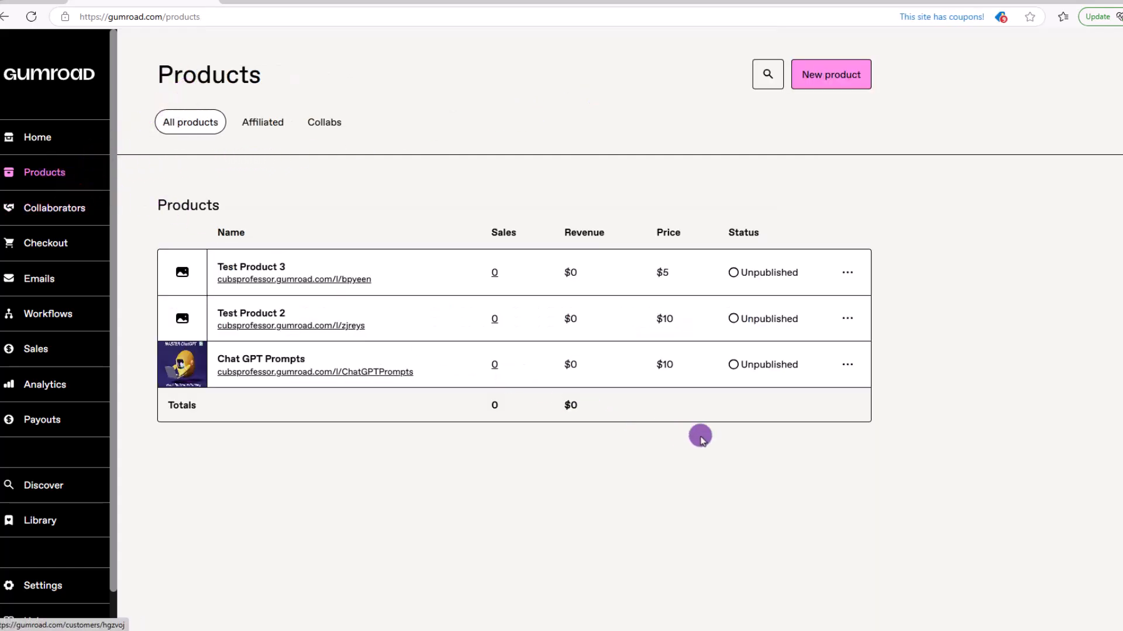
{"action": "left_click", "coordinate": [847, 365]}
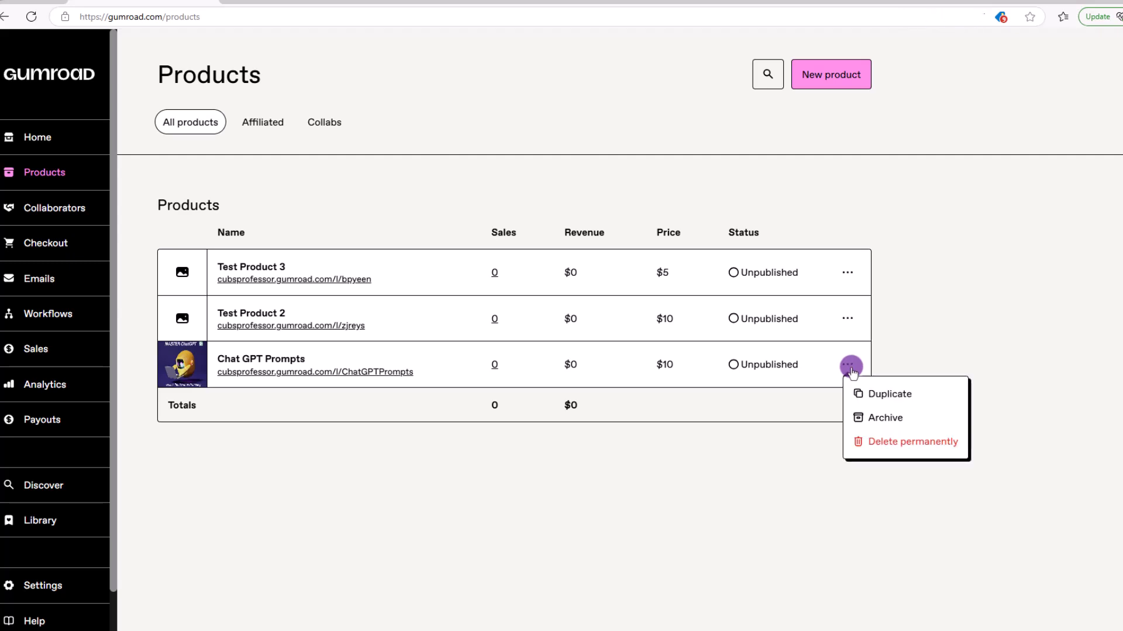
{"action": "mouse_move", "coordinate": [456, 453]}
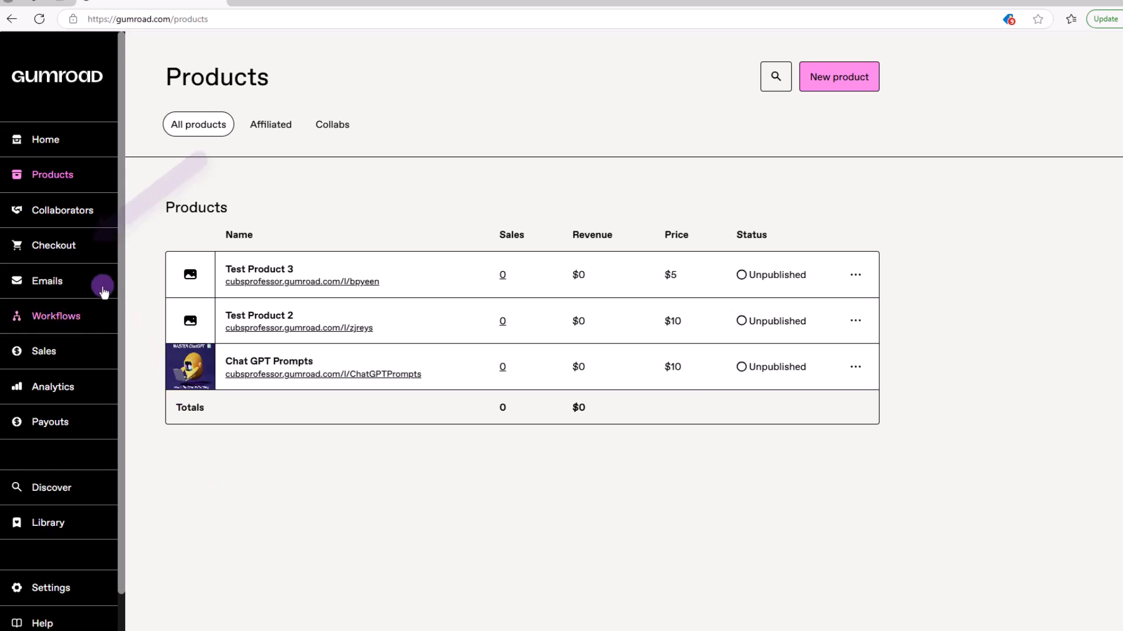
{"action": "left_click", "coordinate": [54, 245]}
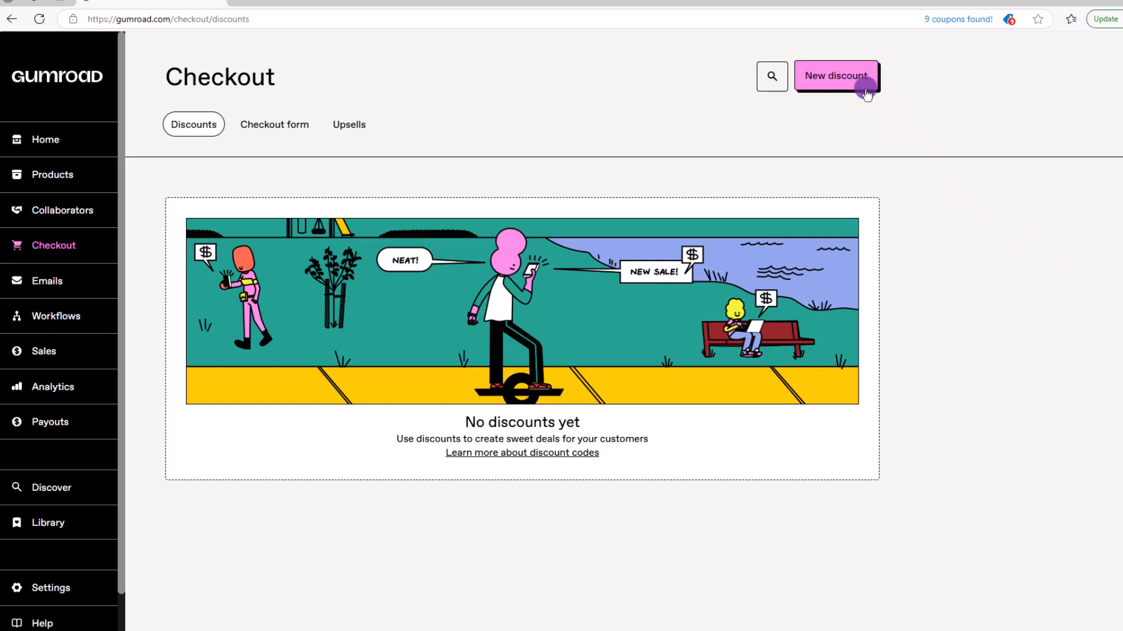
Step: Add a PROFESSORCUBS discount code for 50% off all products with no end date
{"action": "left_click", "coordinate": [835, 76]}
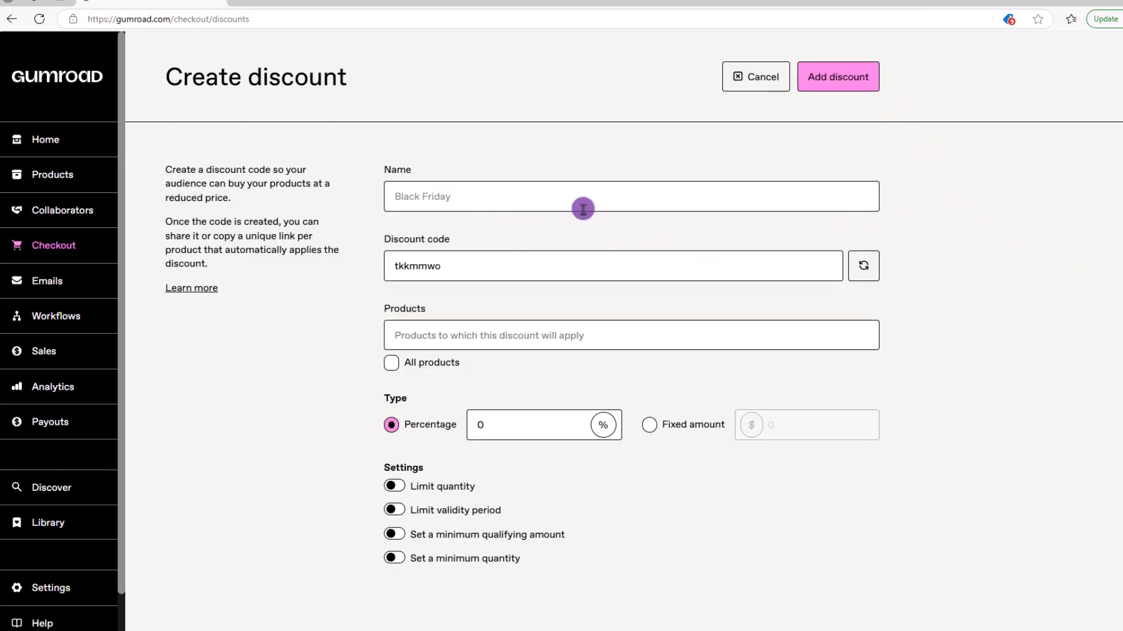
{"action": "type", "text": "Please ma"}
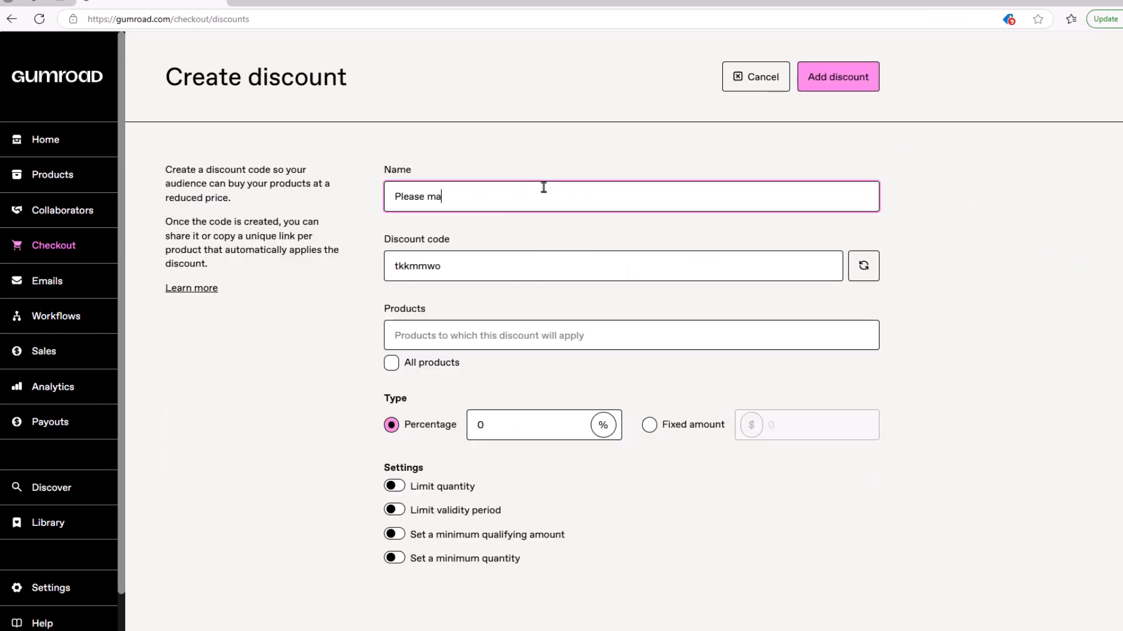
{"action": "type", "text": "ke sure to like, s"}
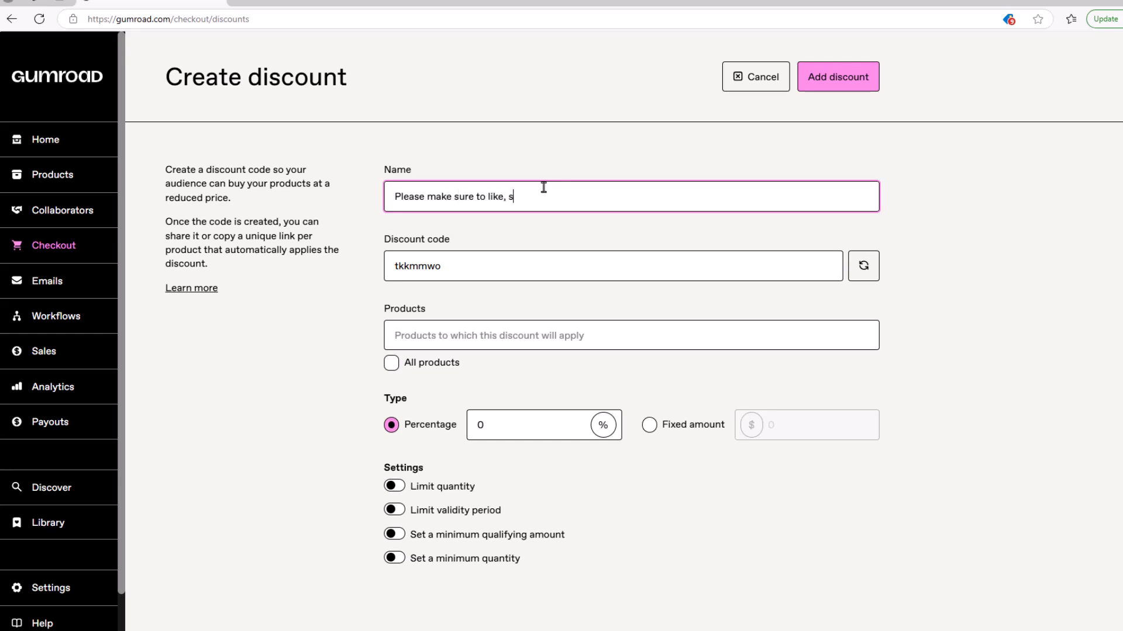
{"action": "type", "text": "hare and subscribe"}
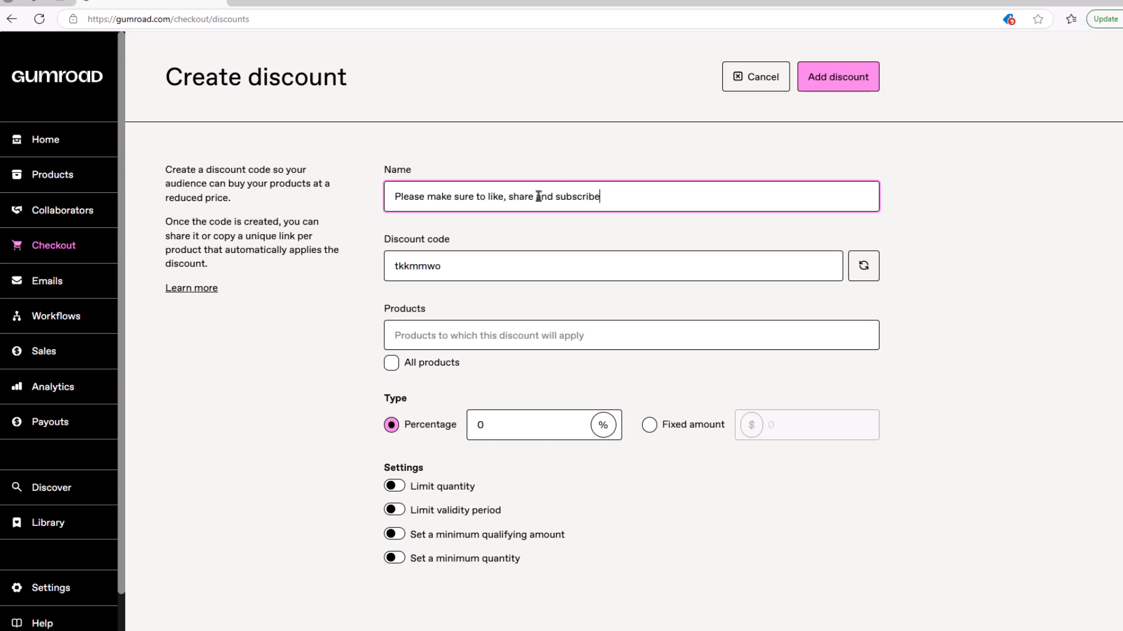
{"action": "type", "text": "PROFESSORCUBS"}
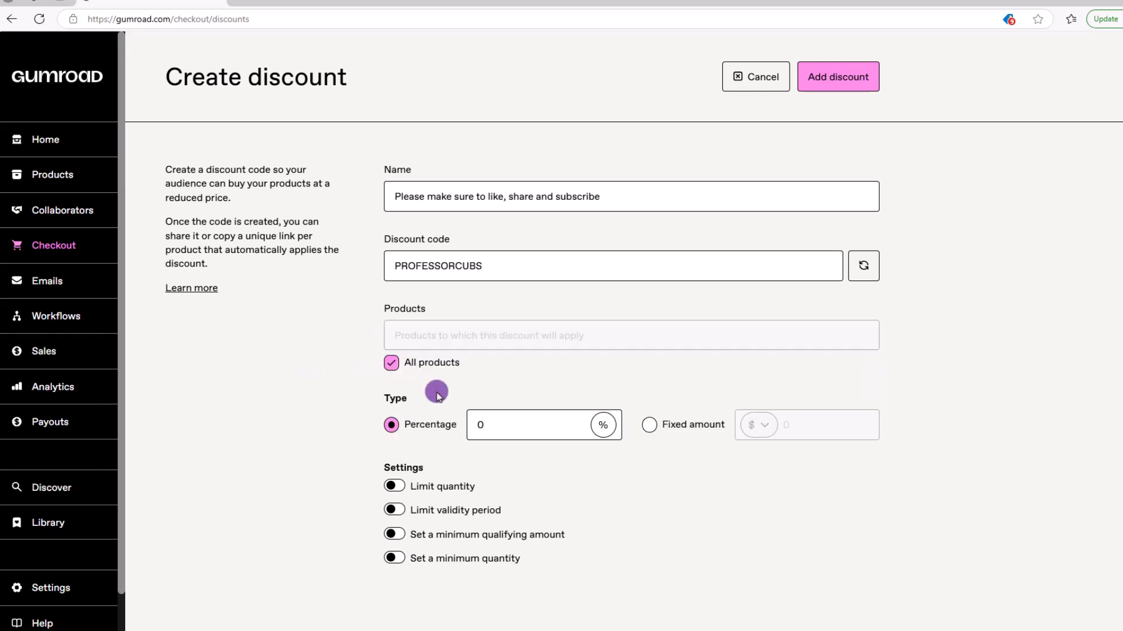
{"action": "left_click", "coordinate": [527, 425]}
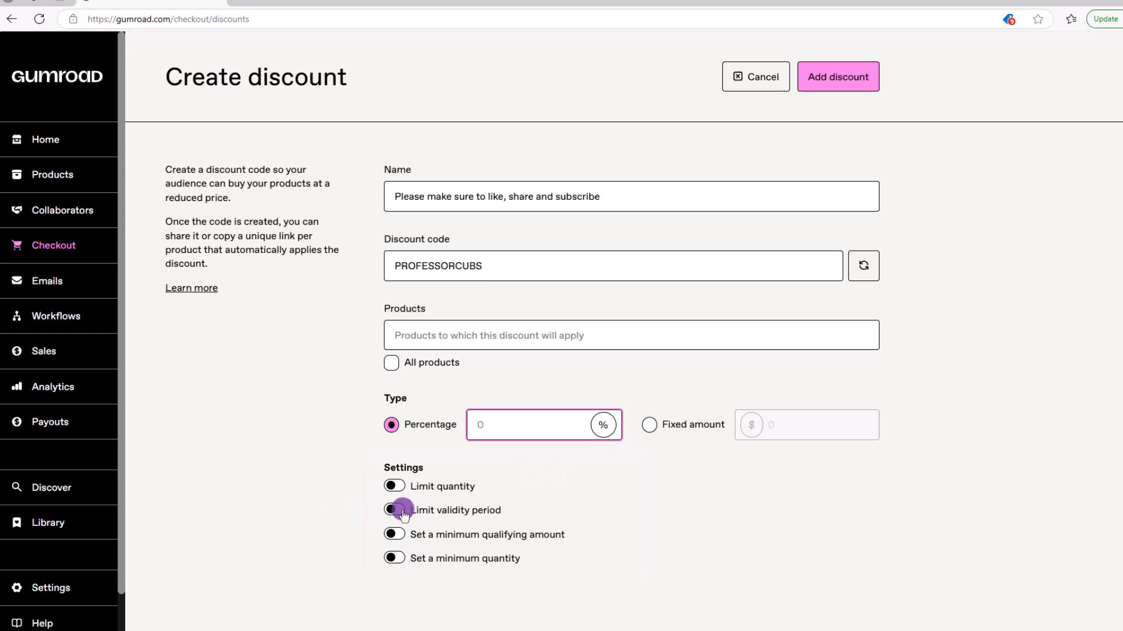
{"action": "left_click", "coordinate": [394, 510]}
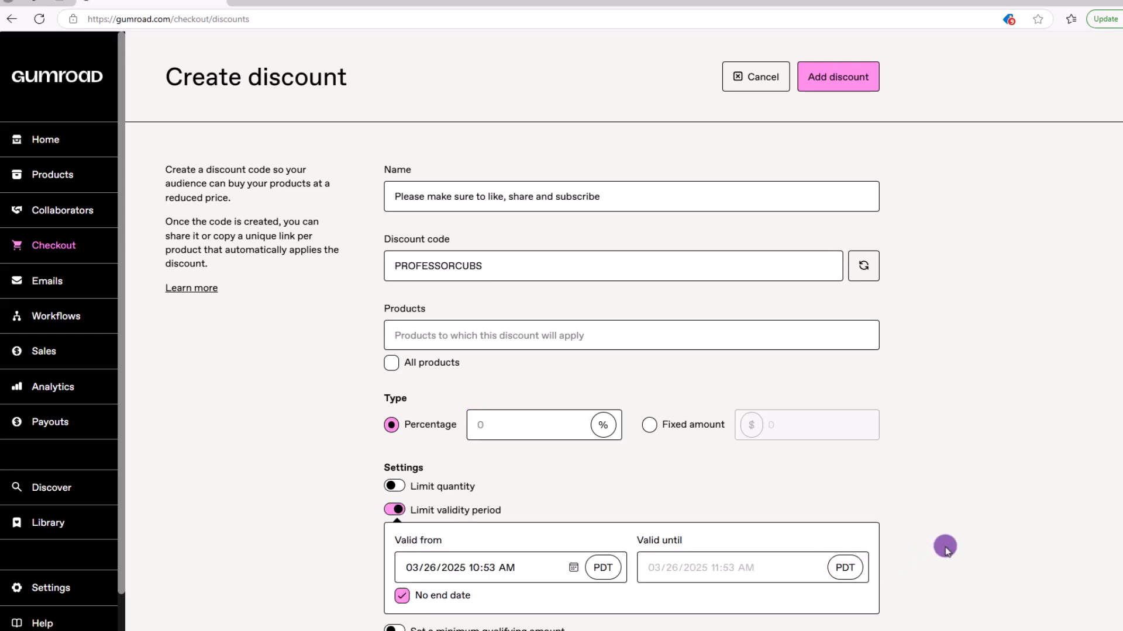
{"action": "mouse_move", "coordinate": [520, 499]}
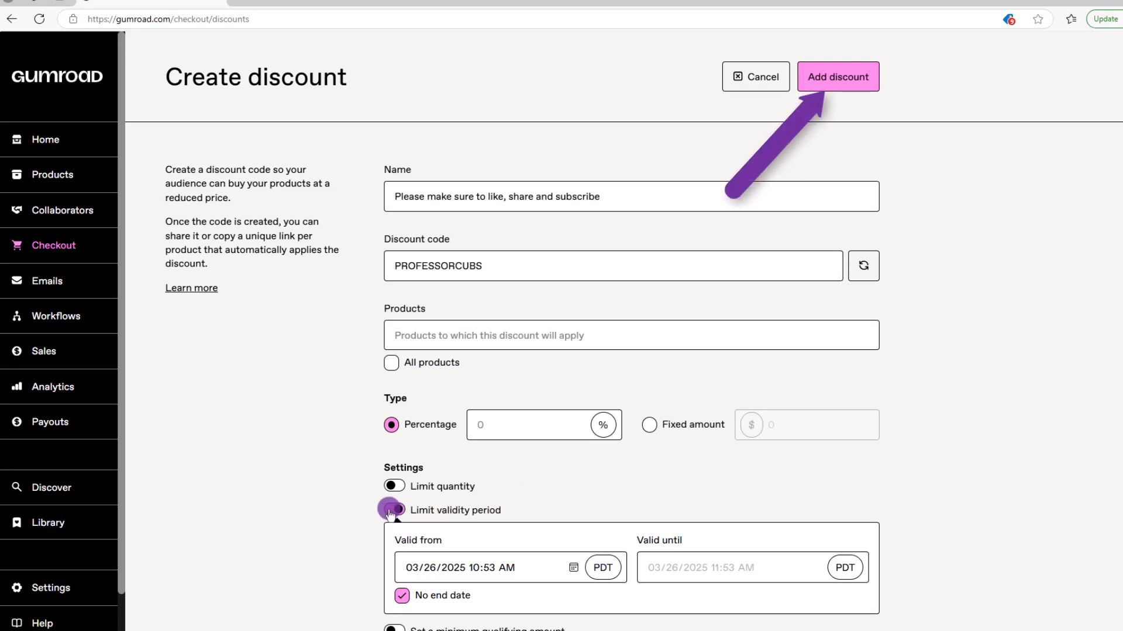
{"action": "left_click", "coordinate": [837, 76]}
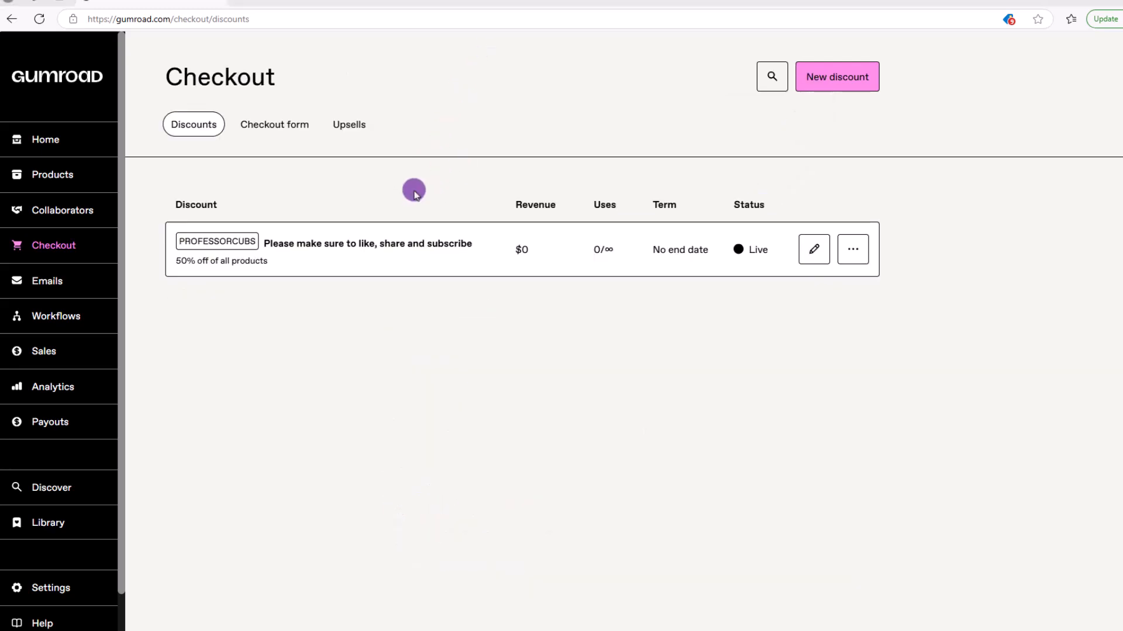
Step: Review the checkout form settings: custom fields, discount code field never, recommendations and tipping on
{"action": "left_click", "coordinate": [274, 124]}
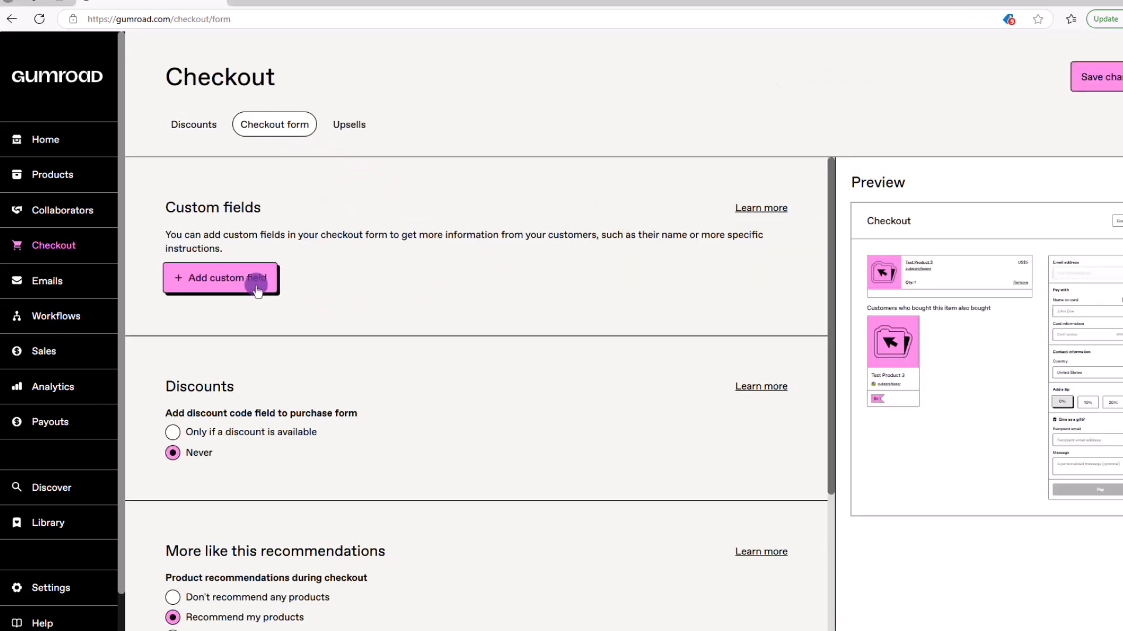
{"action": "left_click", "coordinate": [222, 278]}
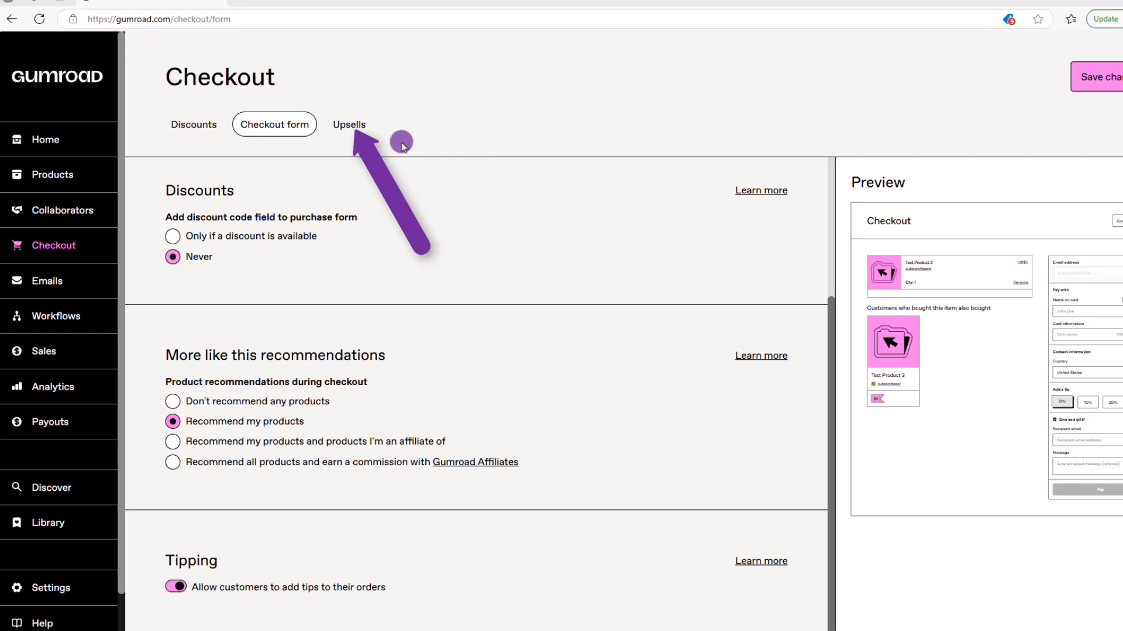
Step: Draft an upsell 'Here is my upsell' described 'Because I feed hungry kids.....mine!'
{"action": "left_click", "coordinate": [348, 124]}
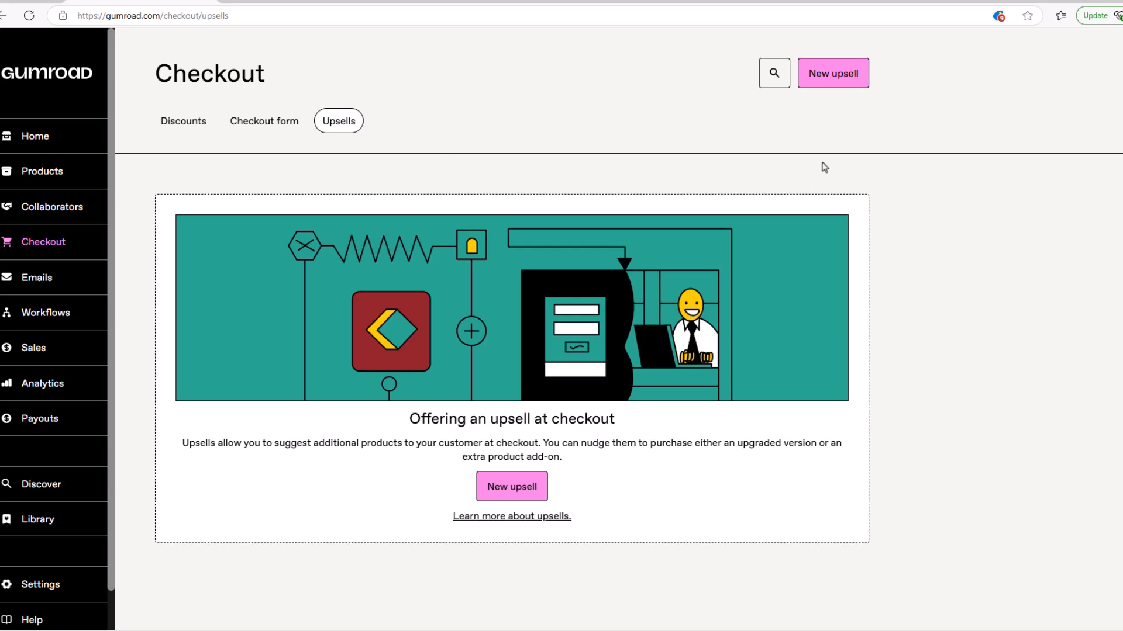
{"action": "mouse_move", "coordinate": [921, 153]}
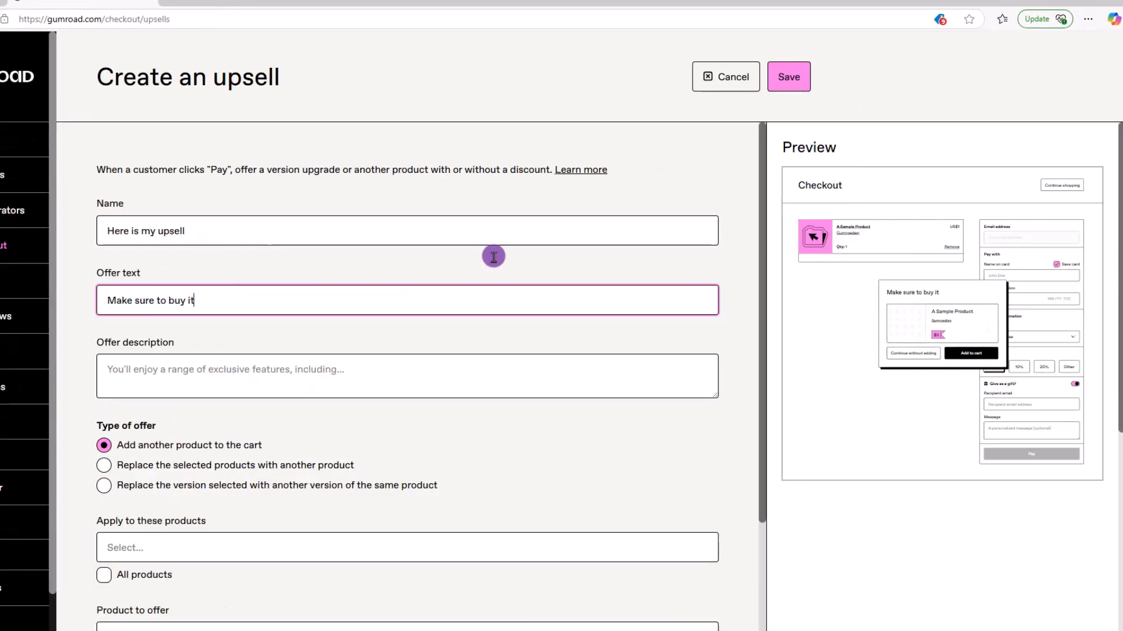
{"action": "type", "text": "Because I feed hungry kids.....mine!"}
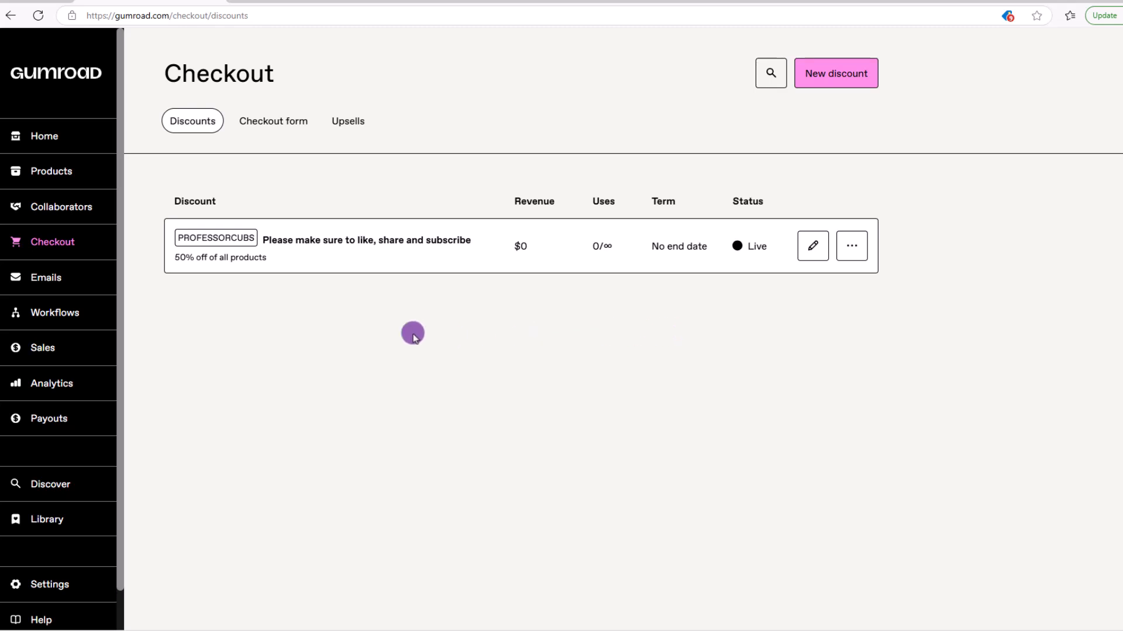
Step: Draft a new email titled Howdy Howdy with the message 'Here is why I'm writing' and review its publish options
{"action": "left_click", "coordinate": [43, 278]}
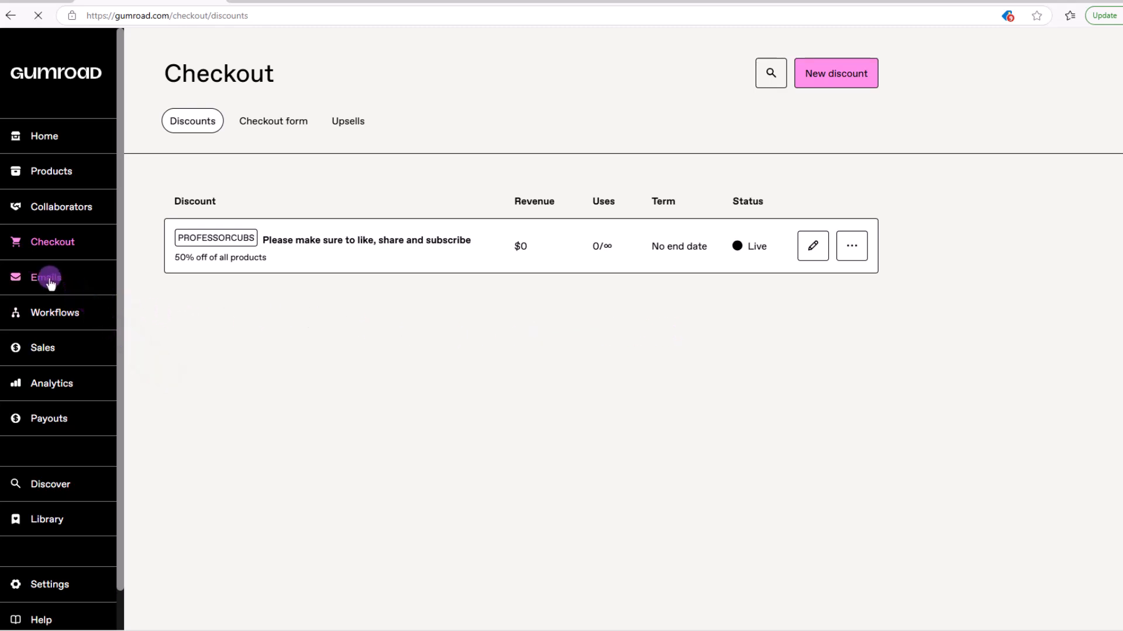
{"action": "left_click", "coordinate": [46, 279]}
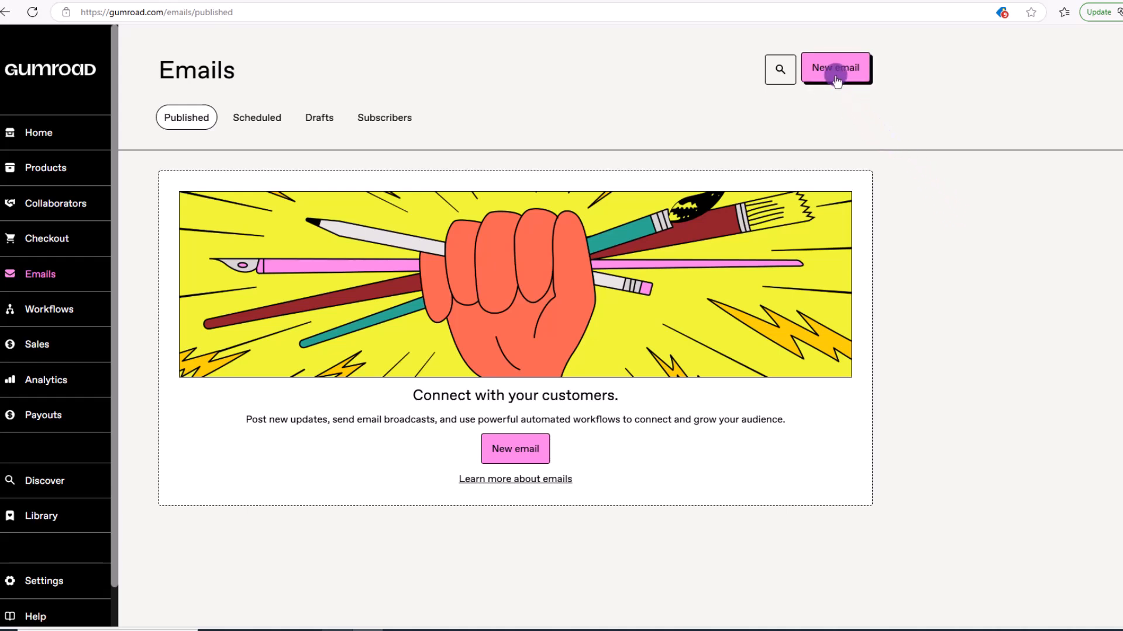
{"action": "left_click", "coordinate": [835, 68]}
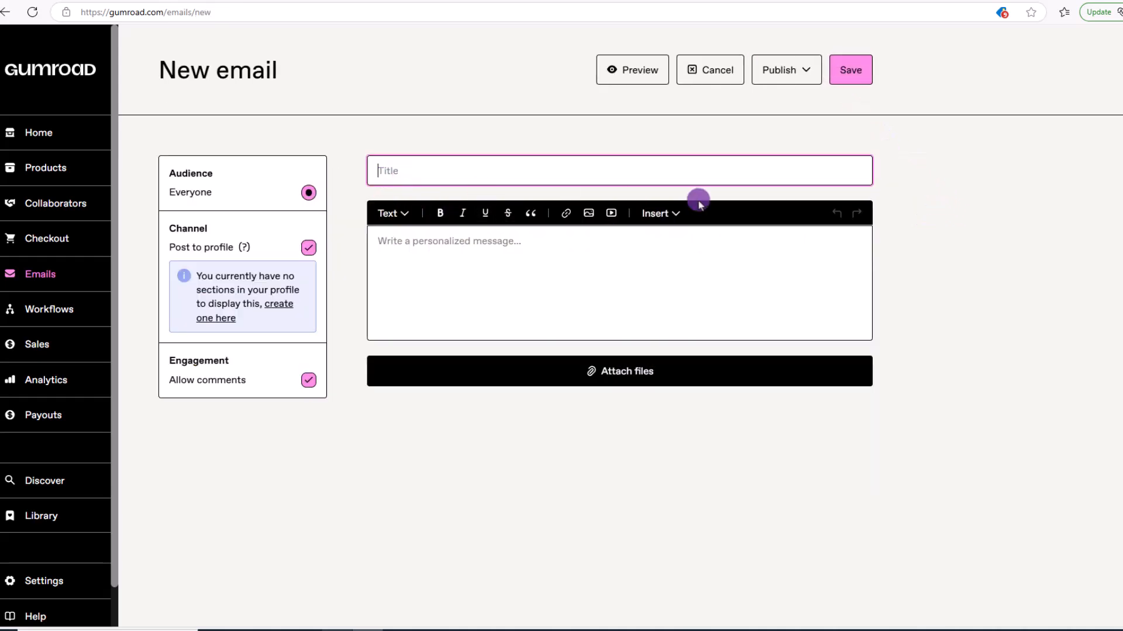
{"action": "type", "text": "Here is why I'm writing"}
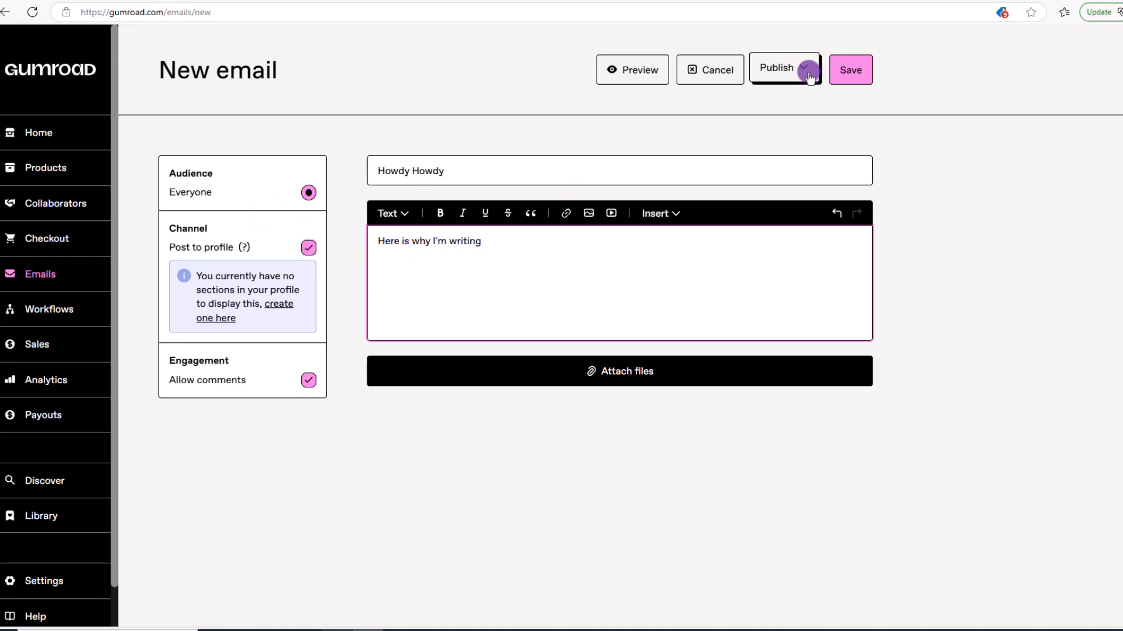
{"action": "left_click", "coordinate": [786, 70]}
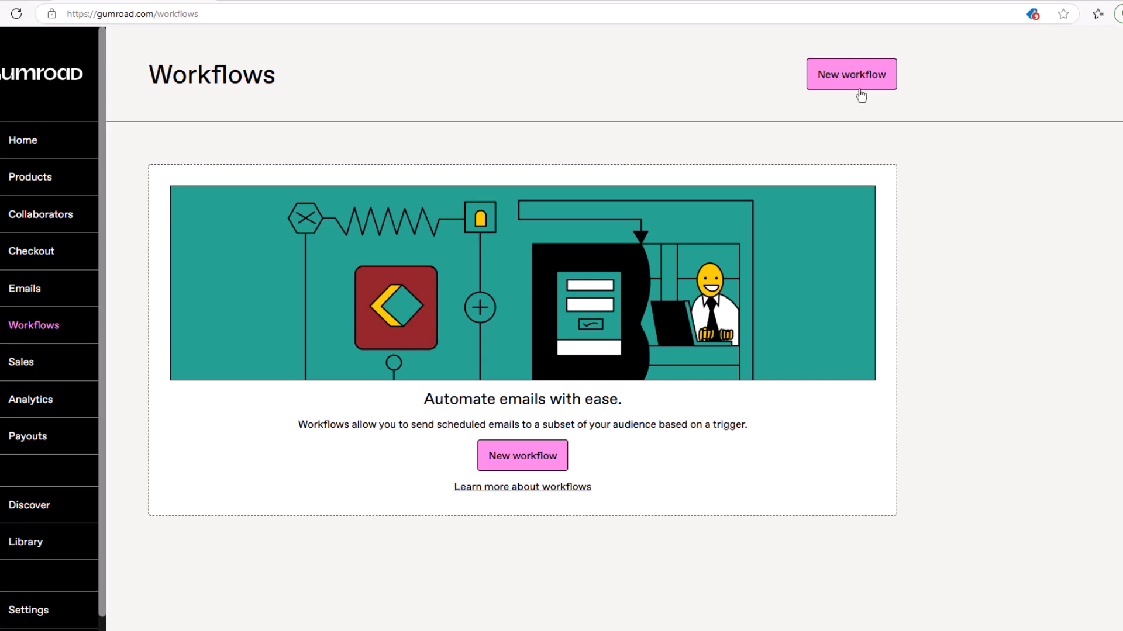
Step: Create a workflow named 'new customer follow up' with the Purchase trigger and save it
{"action": "left_click", "coordinate": [851, 75]}
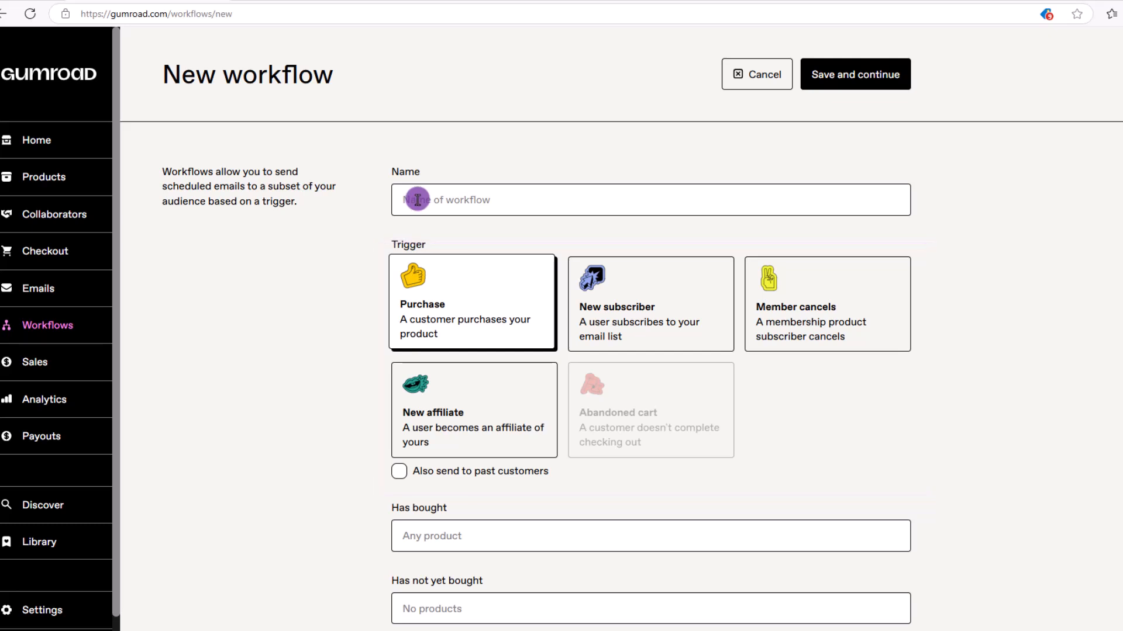
{"action": "type", "text": "new customer follow up"}
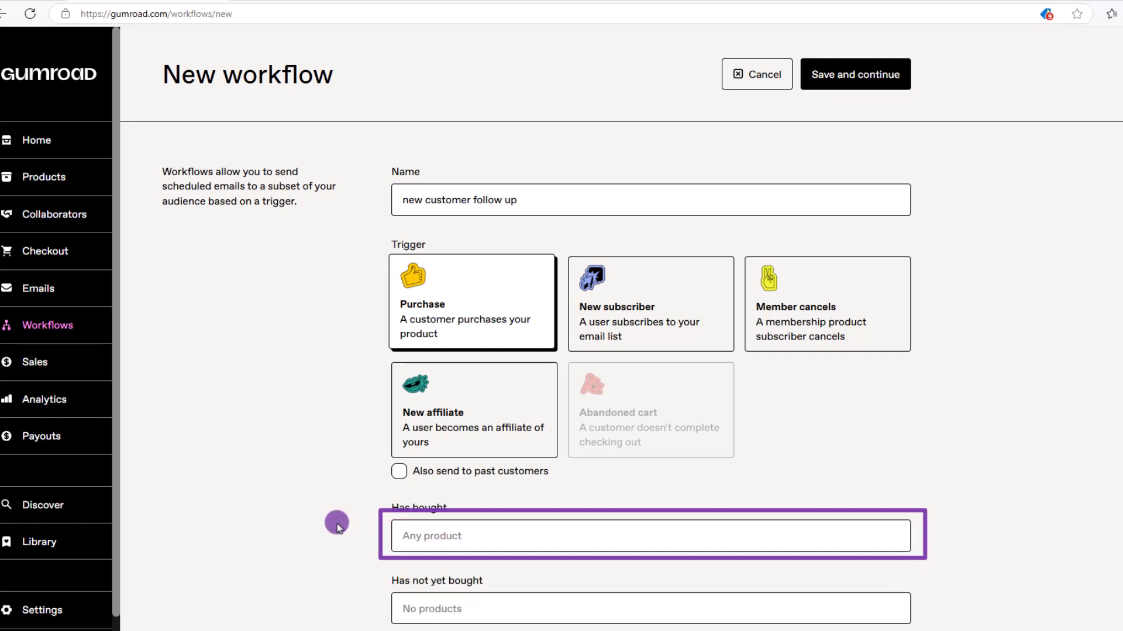
{"action": "mouse_move", "coordinate": [1046, 515]}
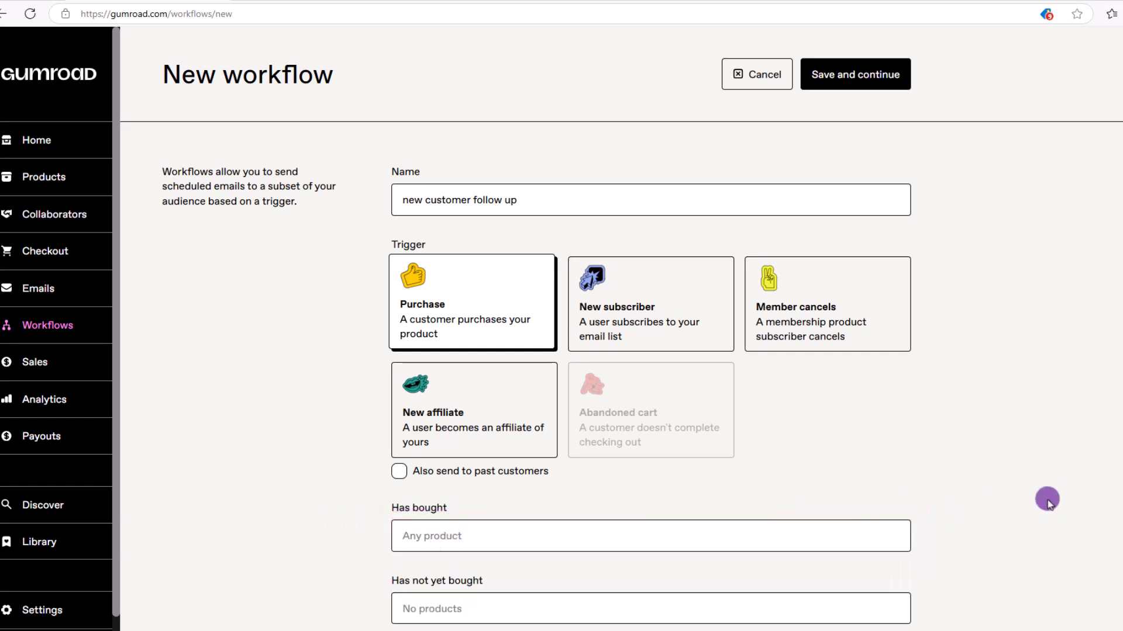
{"action": "mouse_move", "coordinate": [955, 247]}
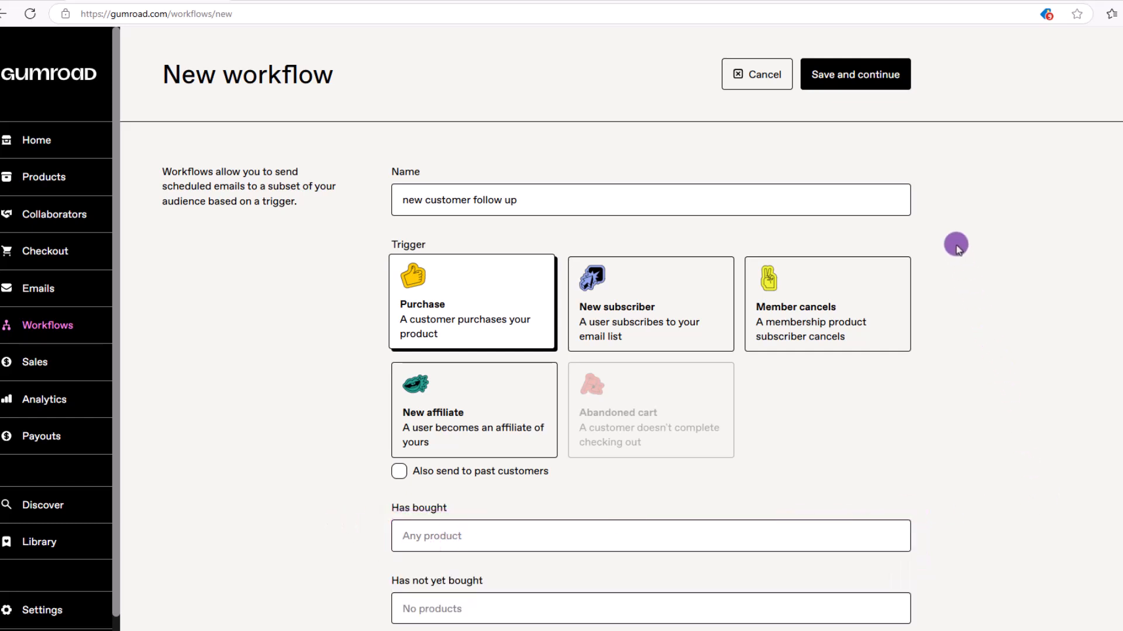
{"action": "left_click", "coordinate": [855, 75]}
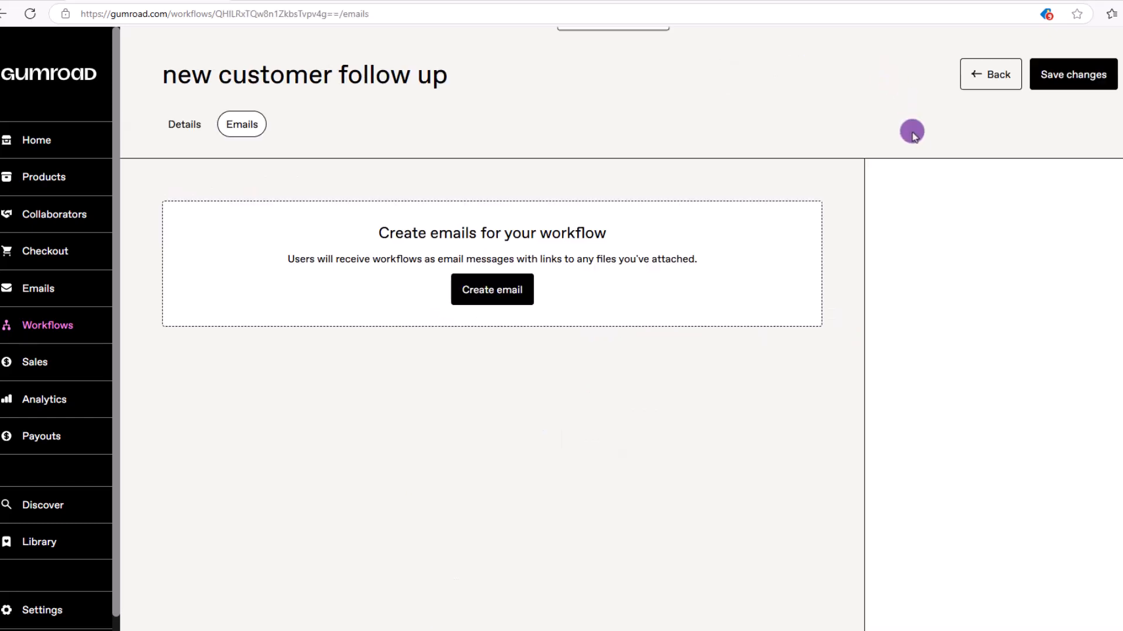
Step: Add a 'Hey did you forget something' email sent 2 days after purchase and save the workflow
{"action": "left_click", "coordinate": [1073, 74]}
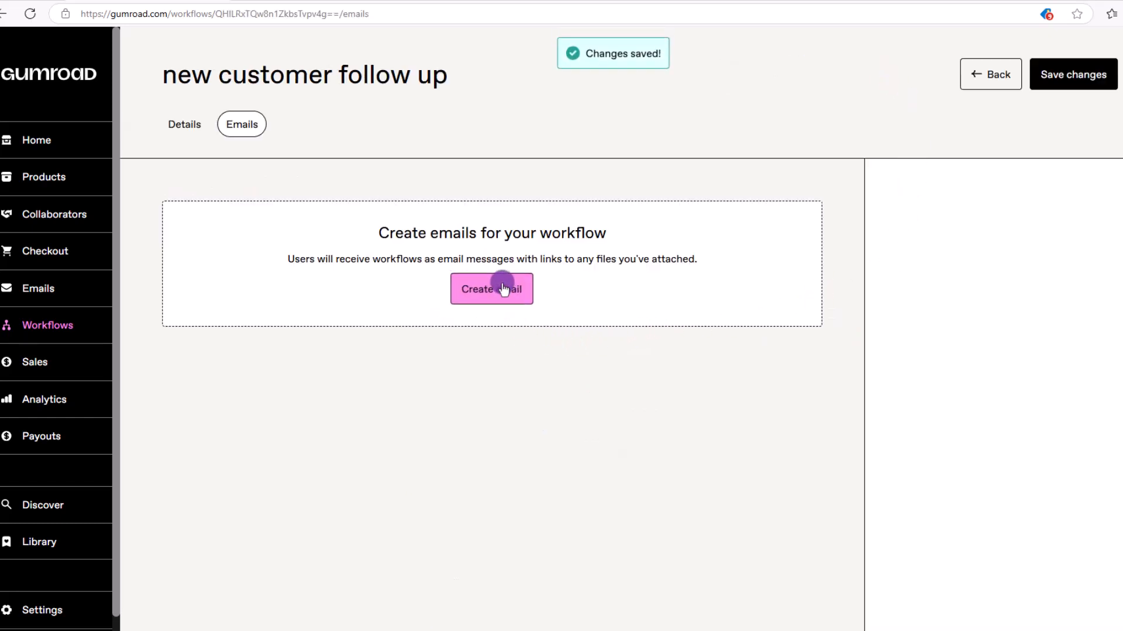
{"action": "left_click", "coordinate": [491, 289]}
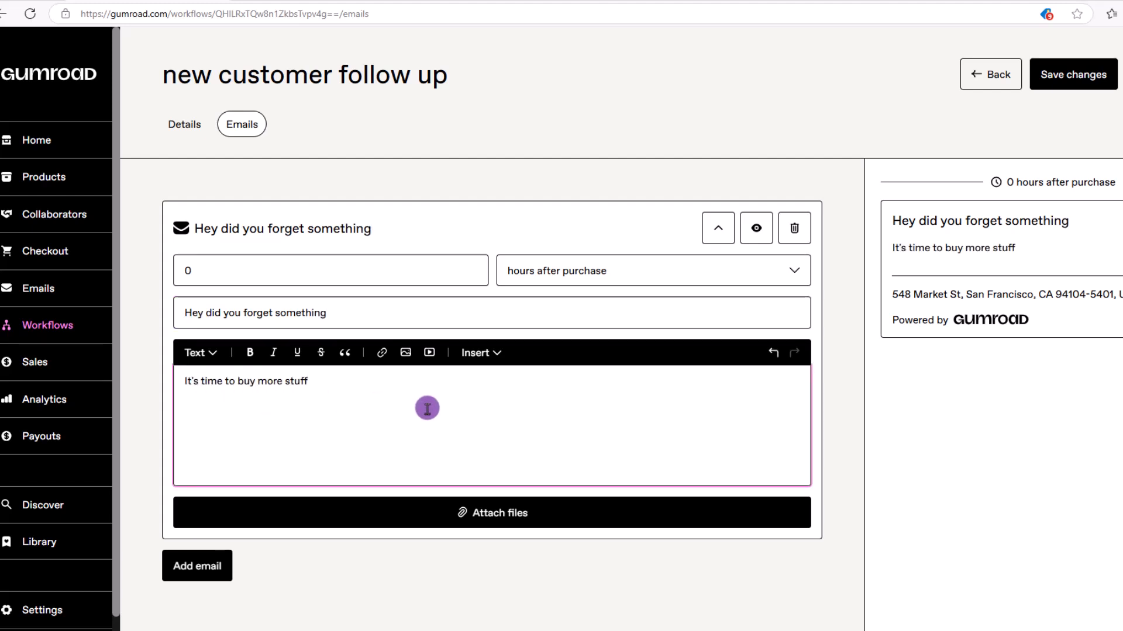
{"action": "mouse_move", "coordinate": [842, 303]}
{"action": "type", "text": "2"}
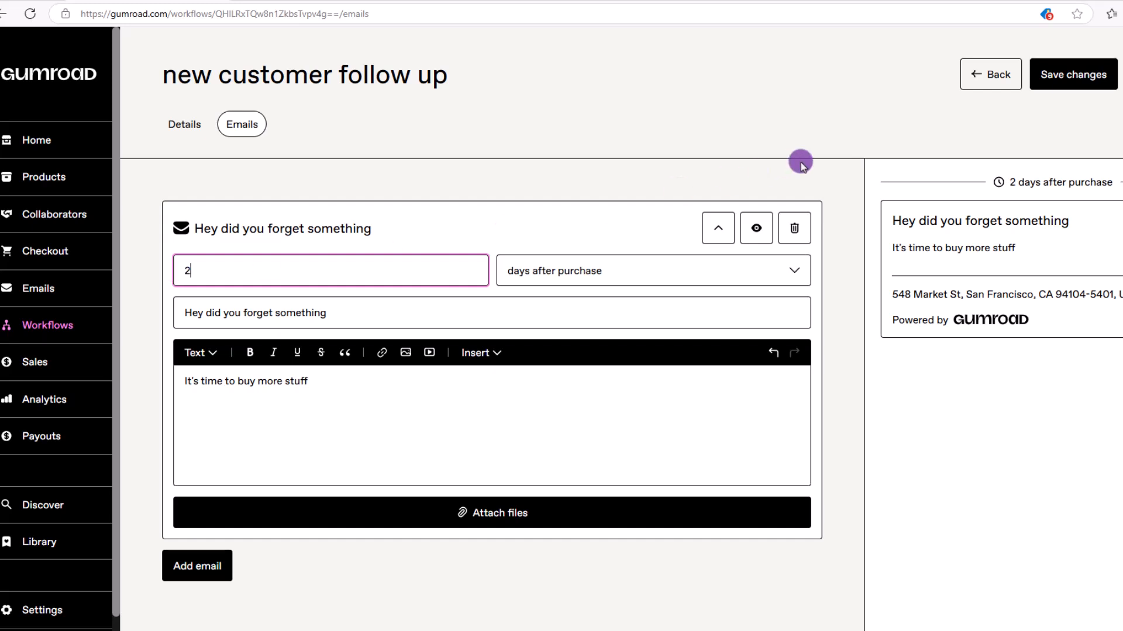
{"action": "left_click", "coordinate": [1073, 75]}
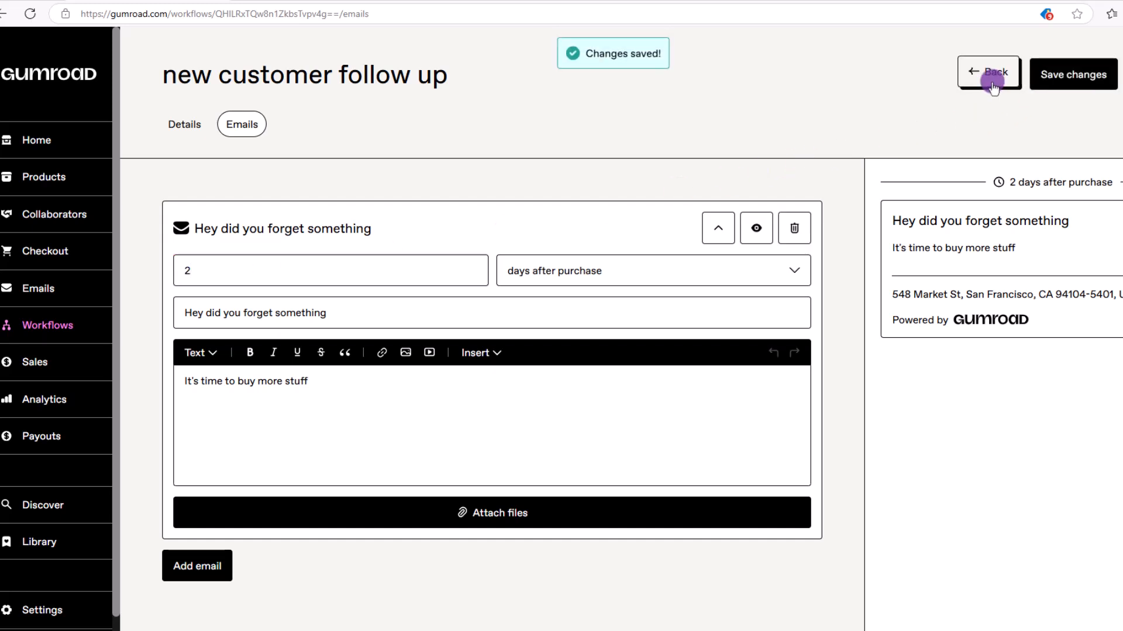
{"action": "left_click", "coordinate": [989, 72]}
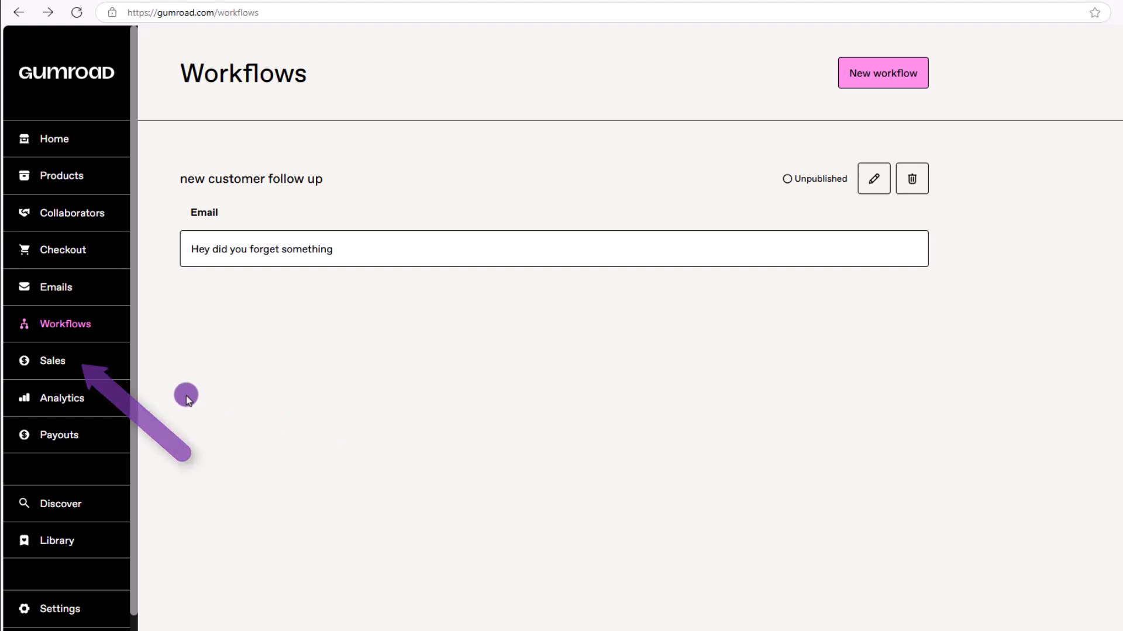
Step: Review the empty Sales page, then the Analytics dashboard showing zero sales, views and revenue
{"action": "left_click", "coordinate": [53, 360]}
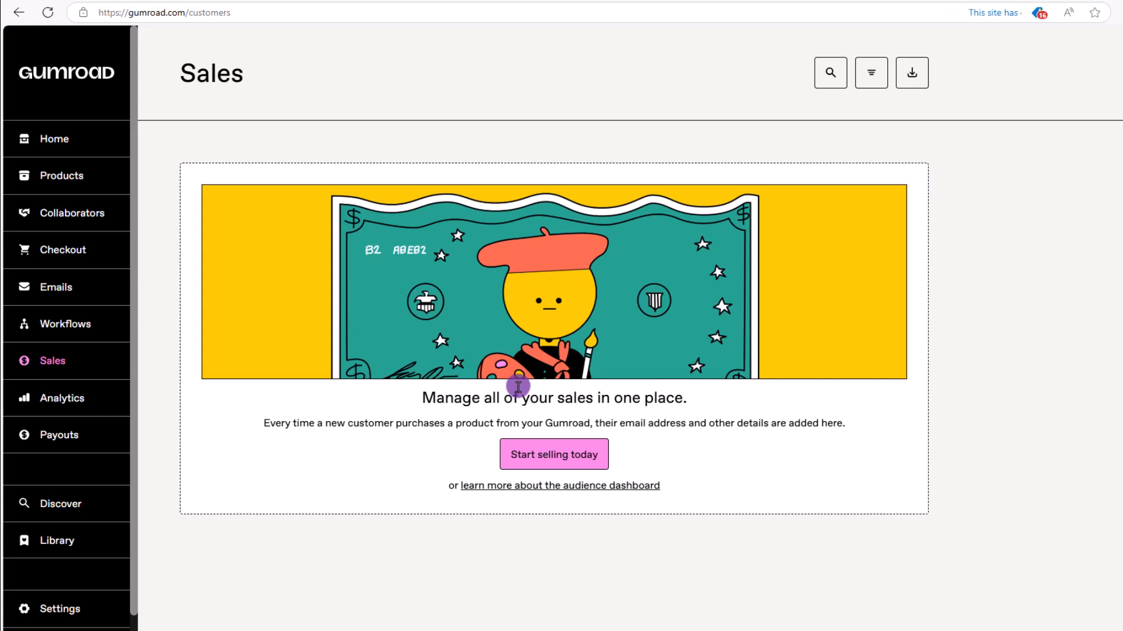
{"action": "mouse_move", "coordinate": [456, 83]}
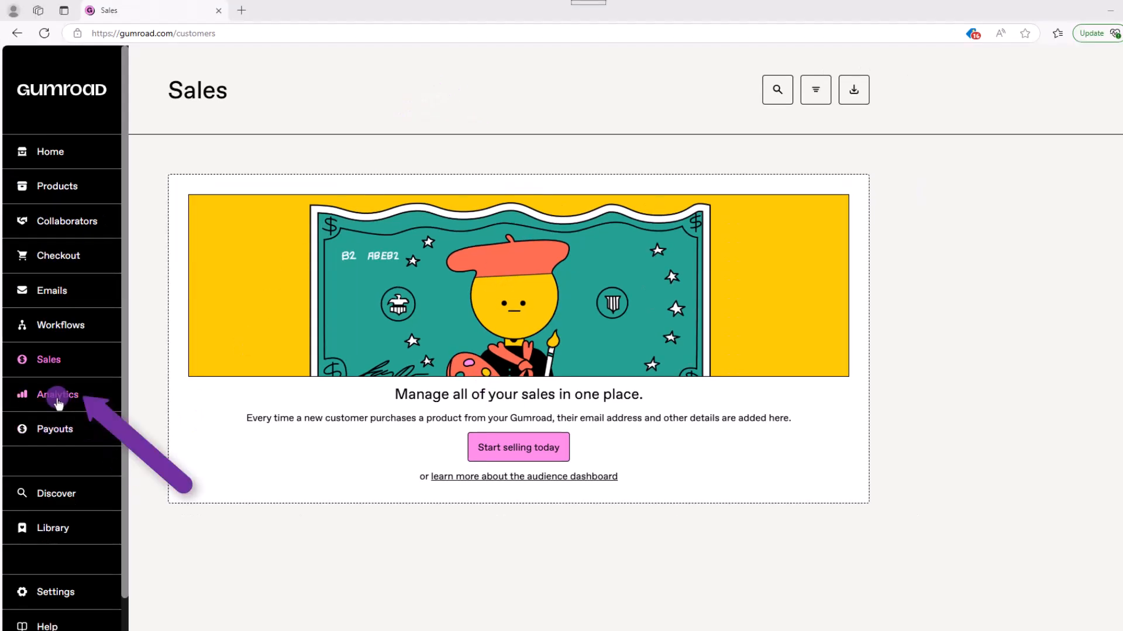
{"action": "left_click", "coordinate": [57, 395]}
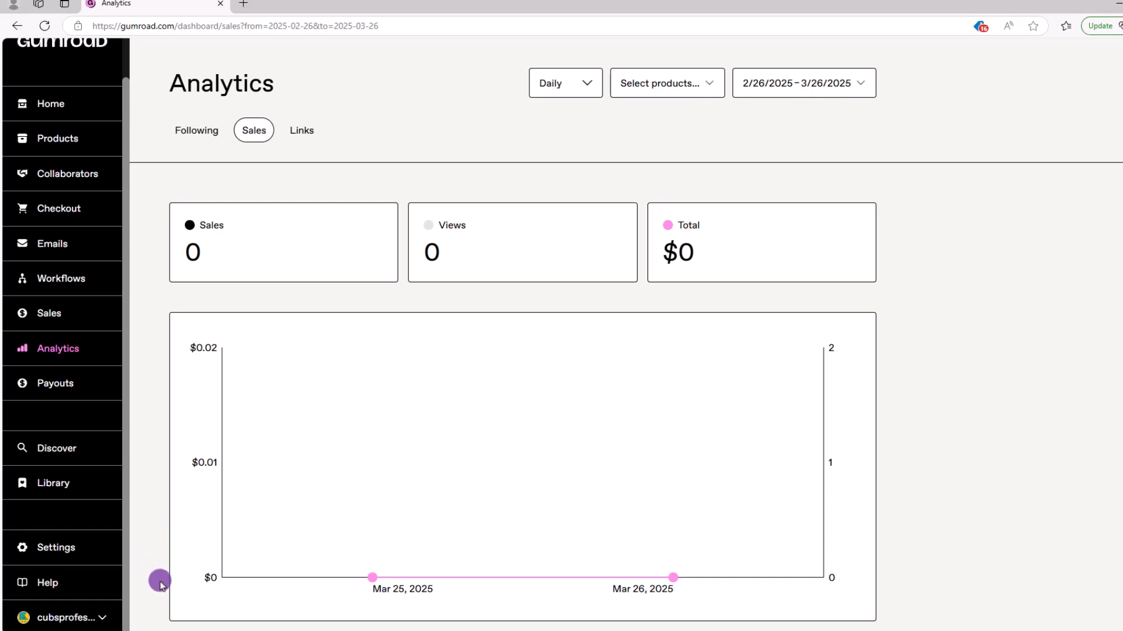
{"action": "mouse_move", "coordinate": [126, 625]}
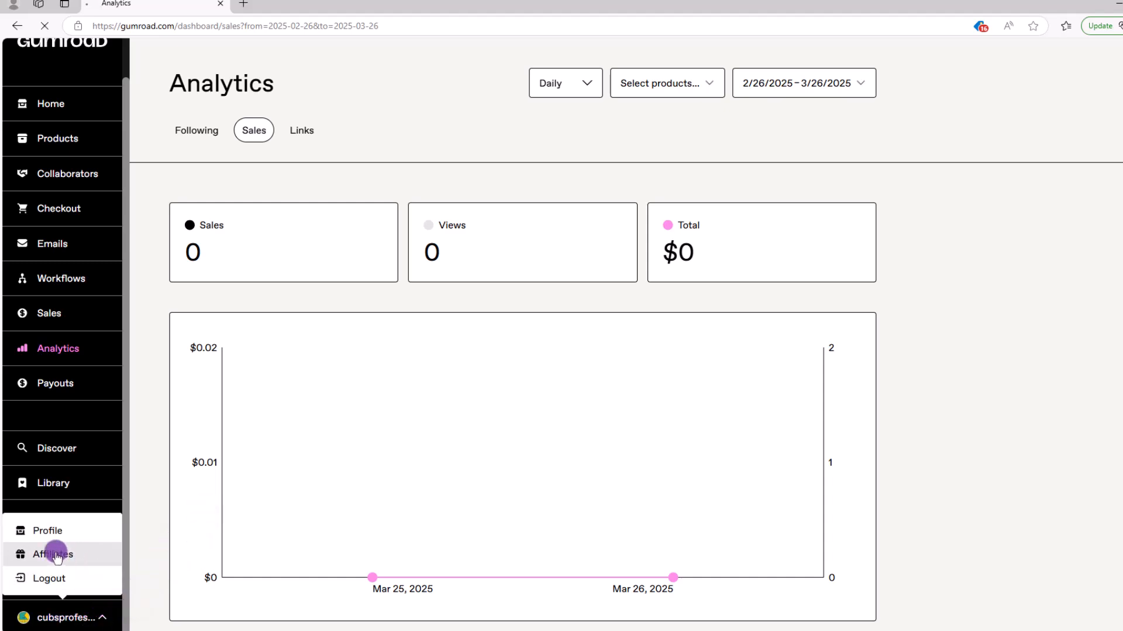
Step: Leave the seller dashboard for the public gumroad.com homepage with featured products
{"action": "left_click", "coordinate": [53, 554]}
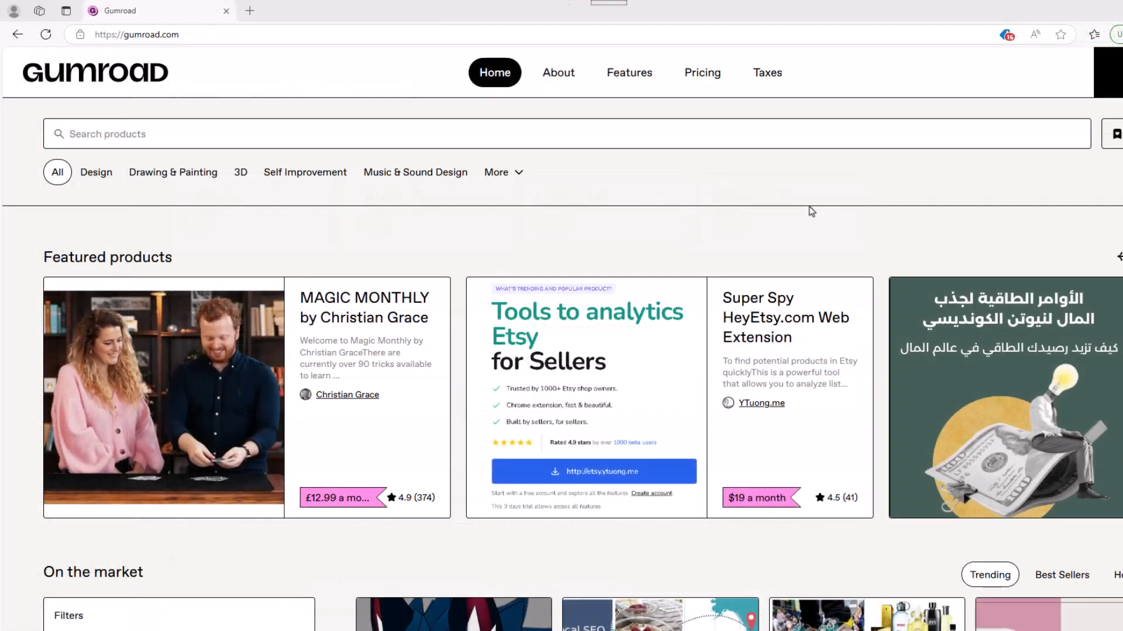
{"action": "scroll", "scroll_direction": "down", "scroll_amount": 3}
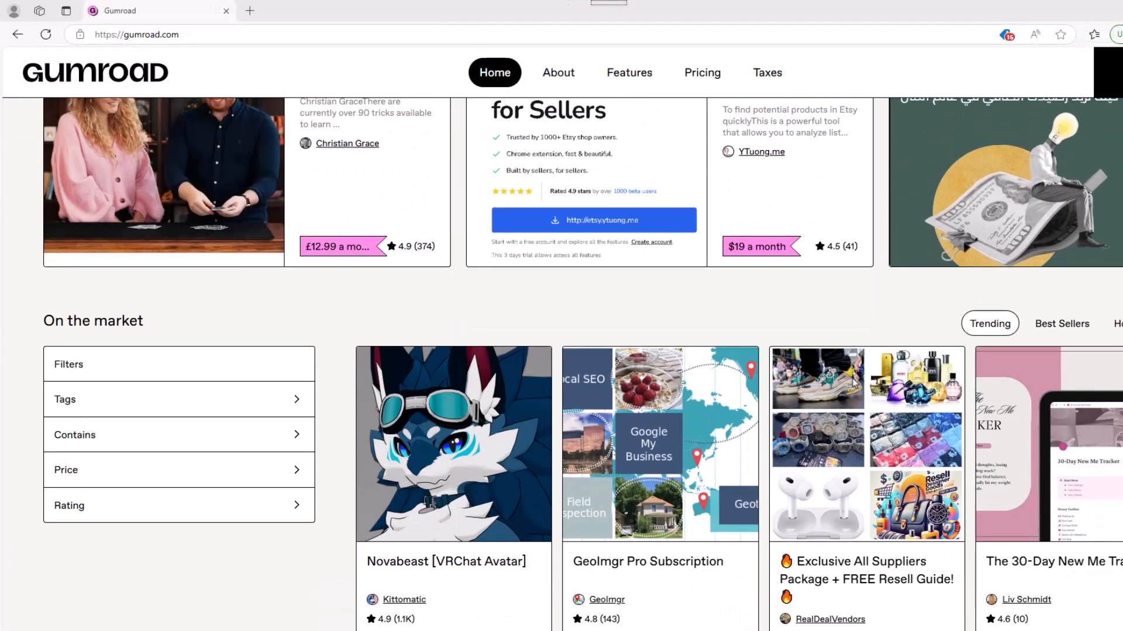
{"action": "scroll", "scroll_direction": "down", "scroll_amount": 3}
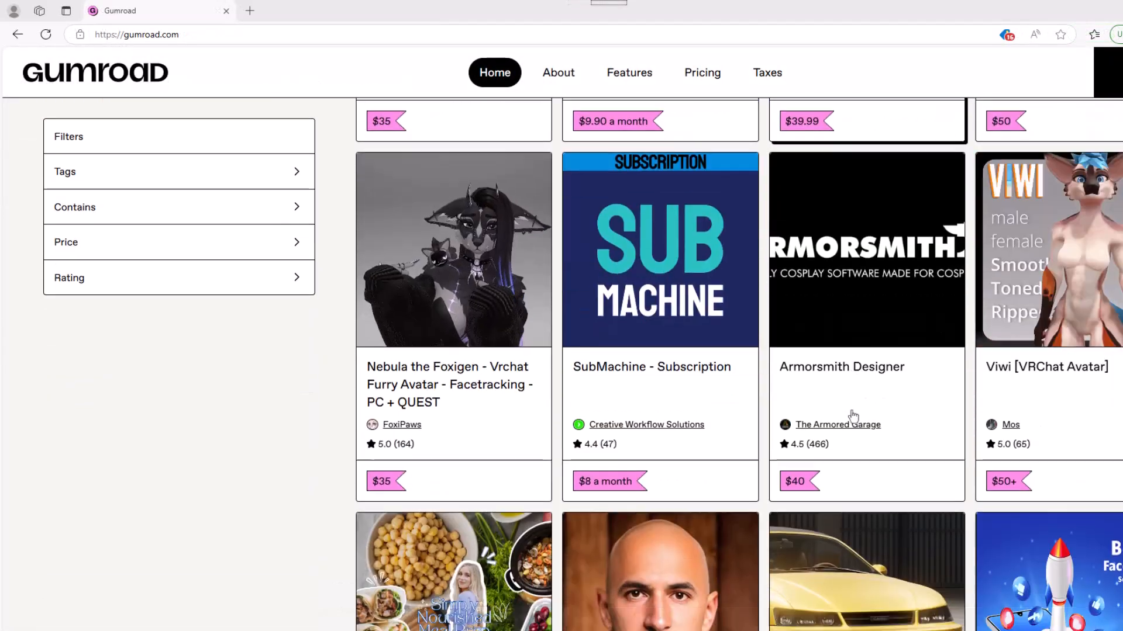